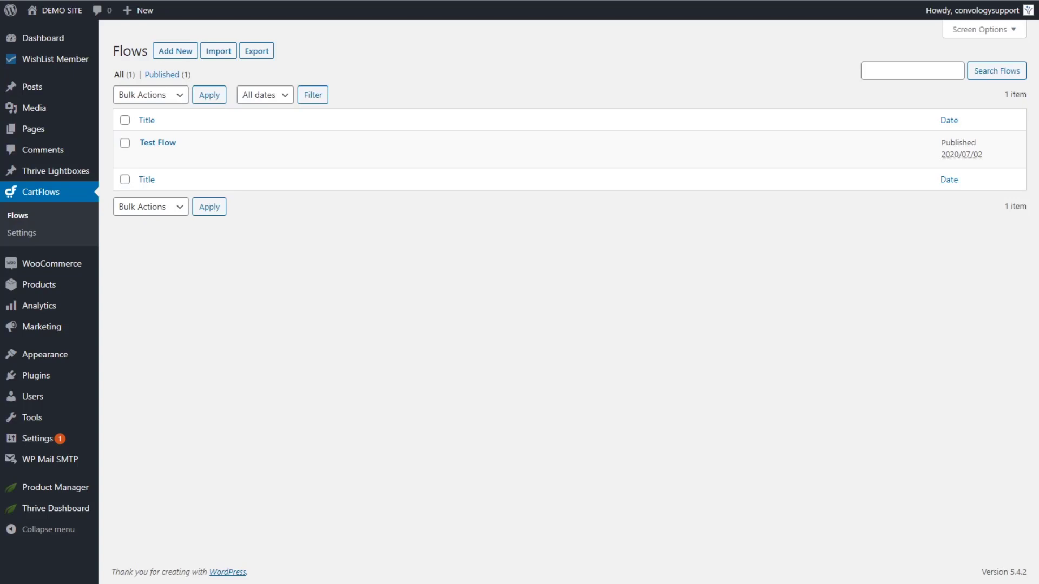
{"action": "mouse_move", "coordinate": [281, 364]}
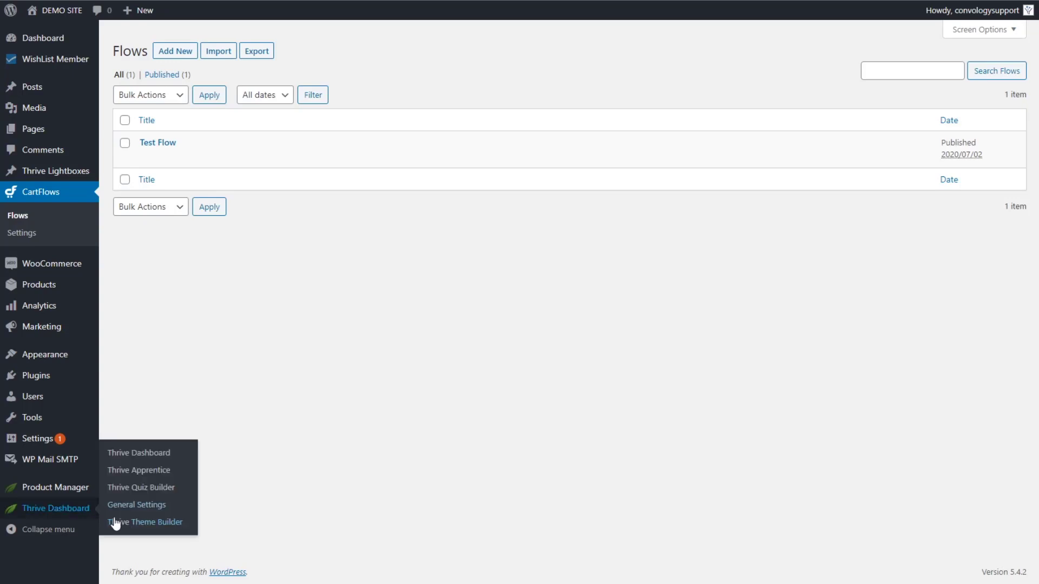
{"action": "mouse_move", "coordinate": [142, 527]}
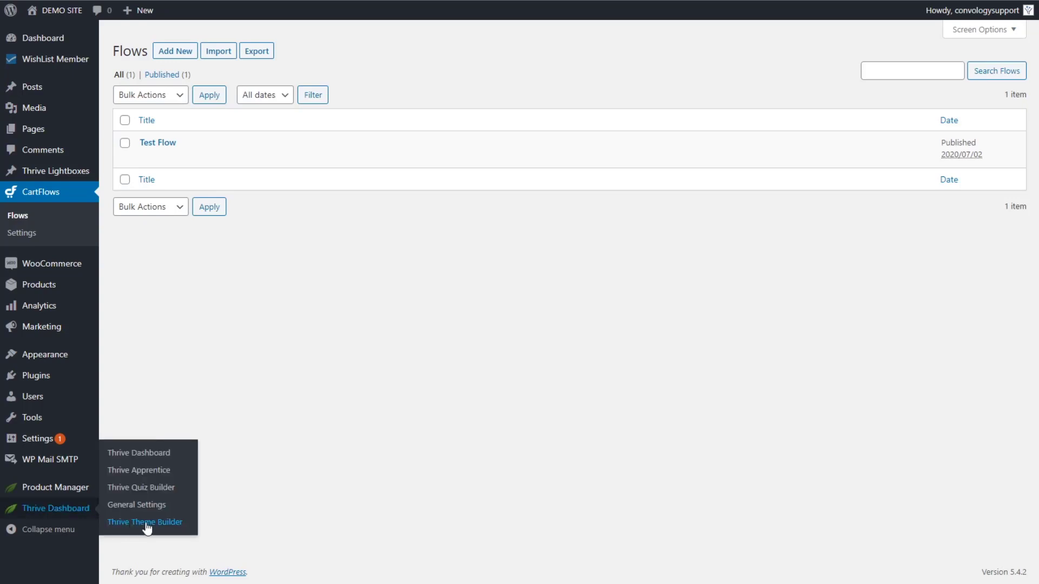
Open the Thrive Theme Builder site wizard at step 12, WooCommerce Activation.
{"action": "left_click", "coordinate": [144, 523]}
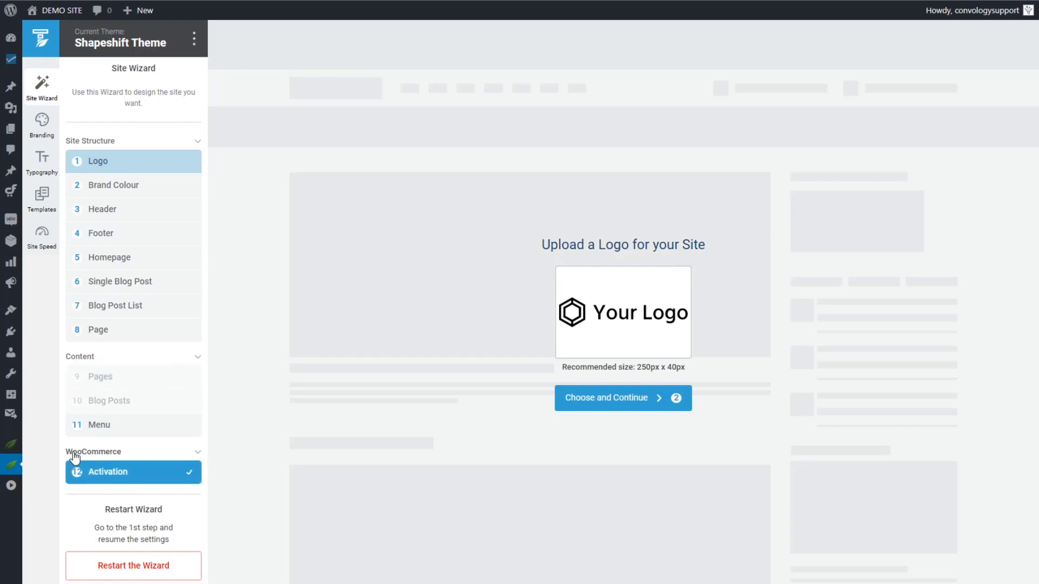
{"action": "left_click", "coordinate": [118, 473]}
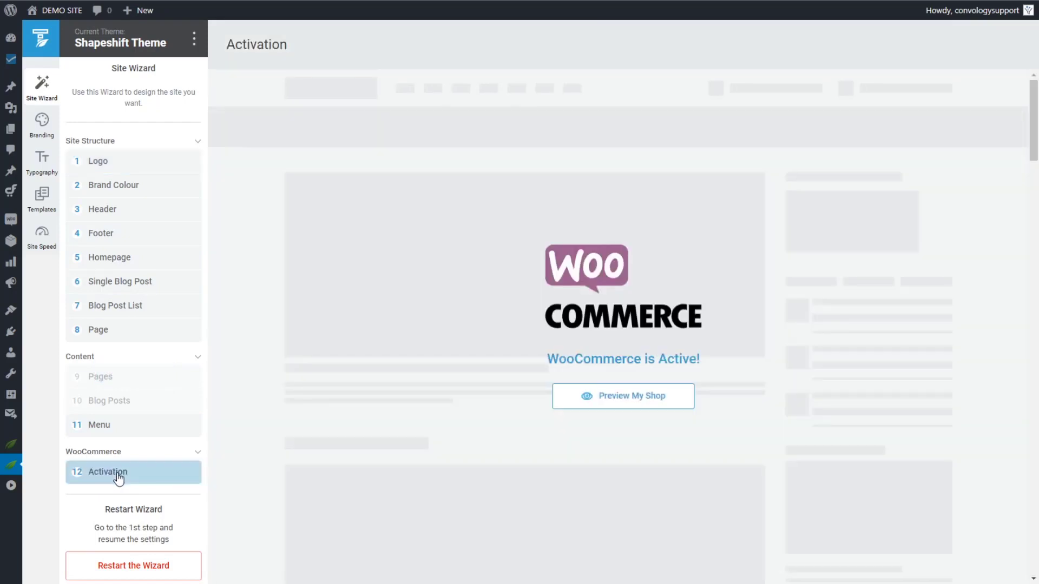
{"action": "mouse_move", "coordinate": [598, 396]}
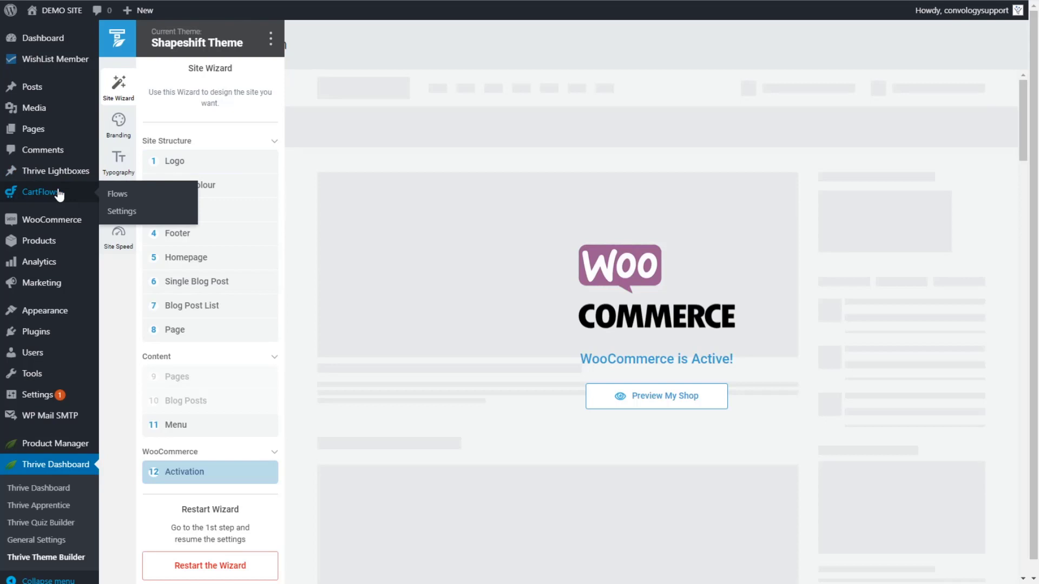
{"action": "mouse_move", "coordinate": [49, 199]}
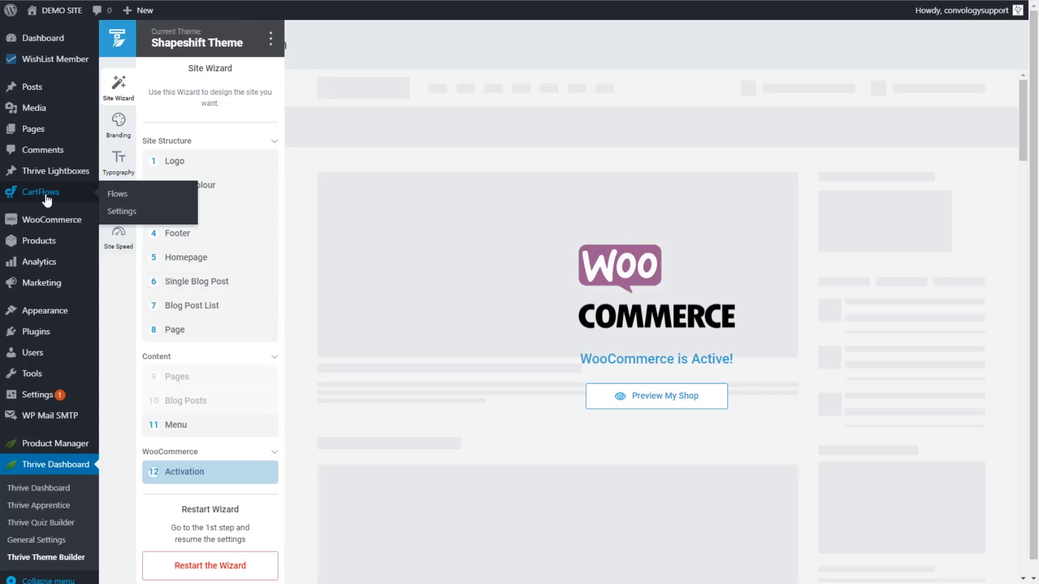
Go to CartFlows > Flows to see the published Test Flow.
{"action": "left_click", "coordinate": [118, 194]}
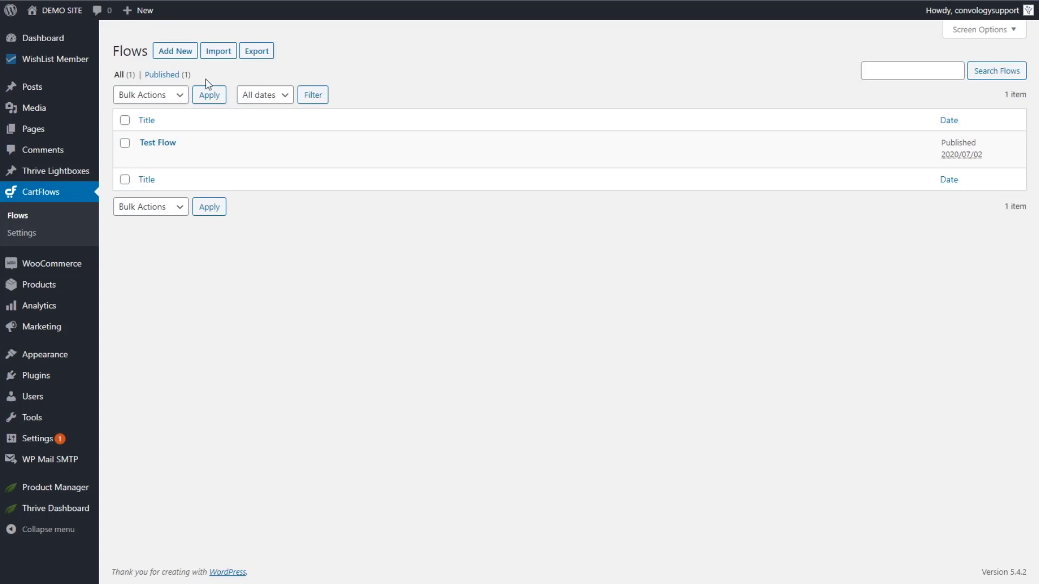
{"action": "mouse_move", "coordinate": [53, 216]}
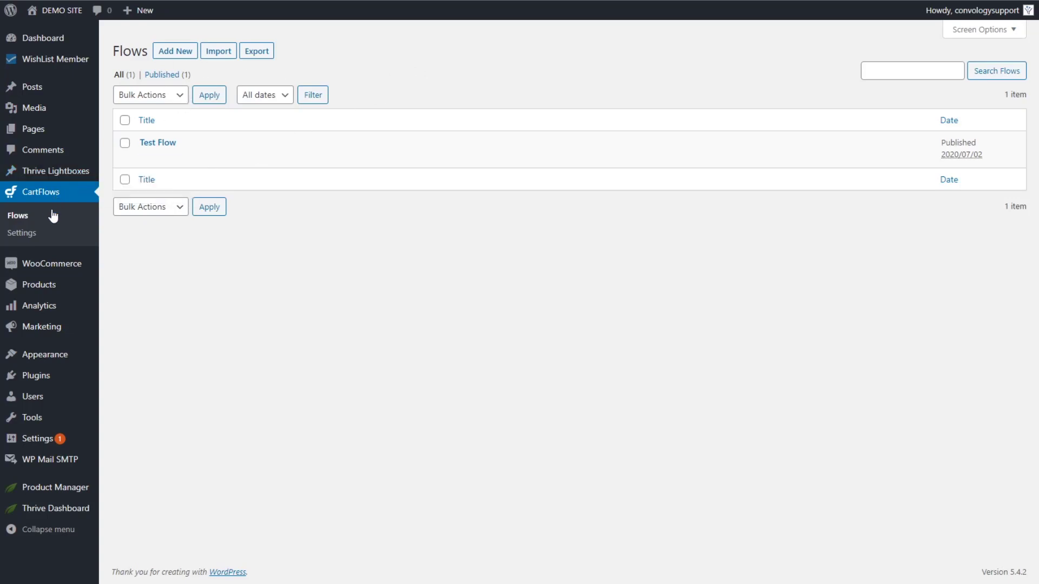
{"action": "mouse_move", "coordinate": [30, 218]}
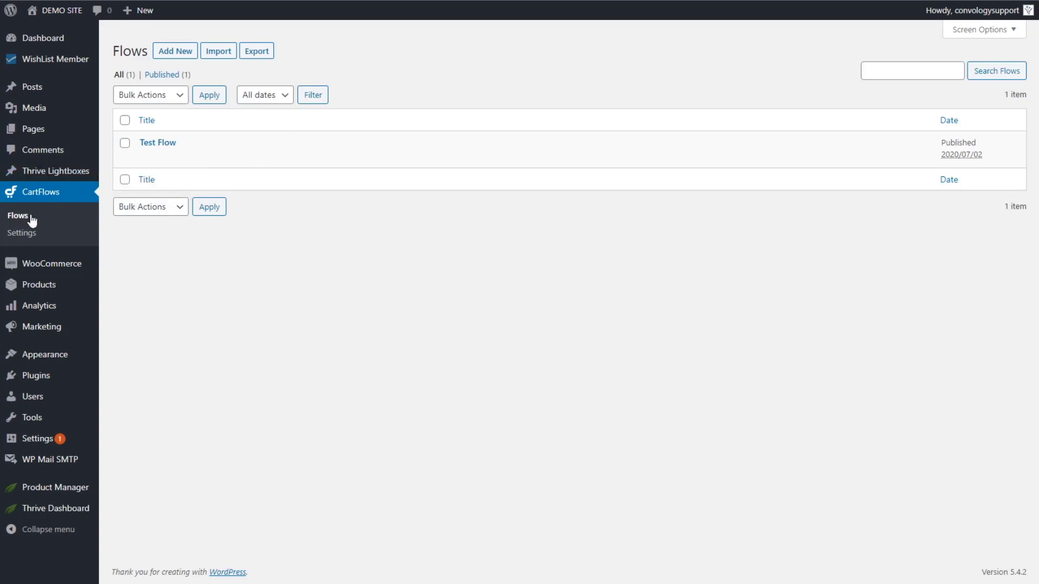
{"action": "mouse_move", "coordinate": [157, 146]}
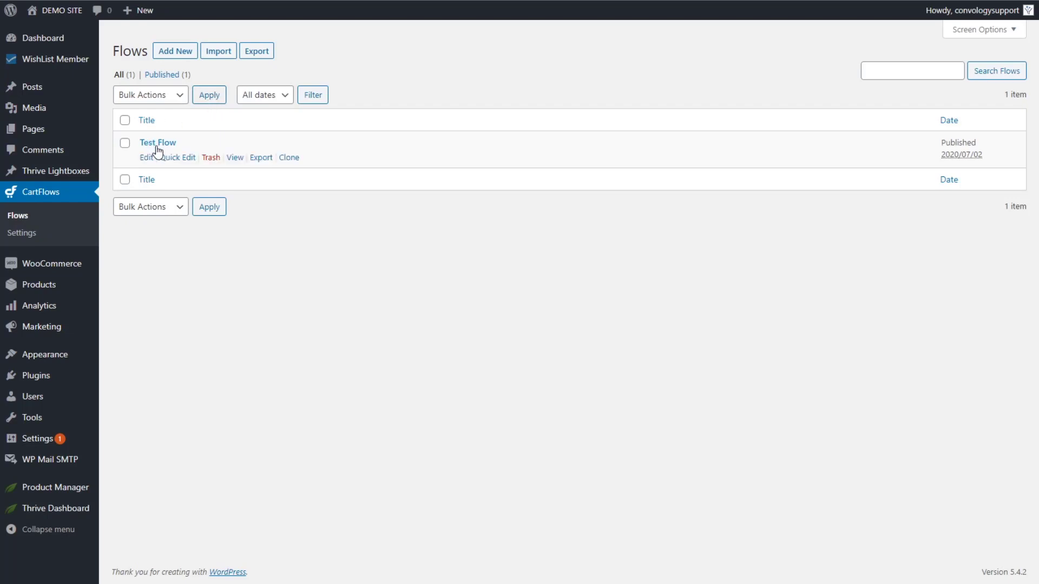
{"action": "mouse_move", "coordinate": [154, 163]}
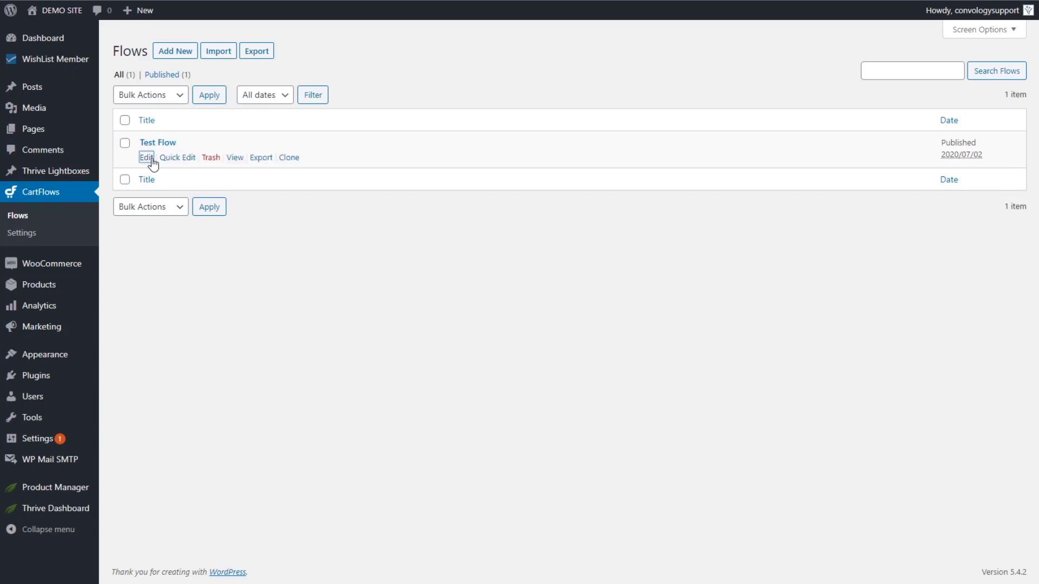
Edit Test Flow to see its Sales Landing, Checkout and Thank You steps.
{"action": "left_click", "coordinate": [146, 157]}
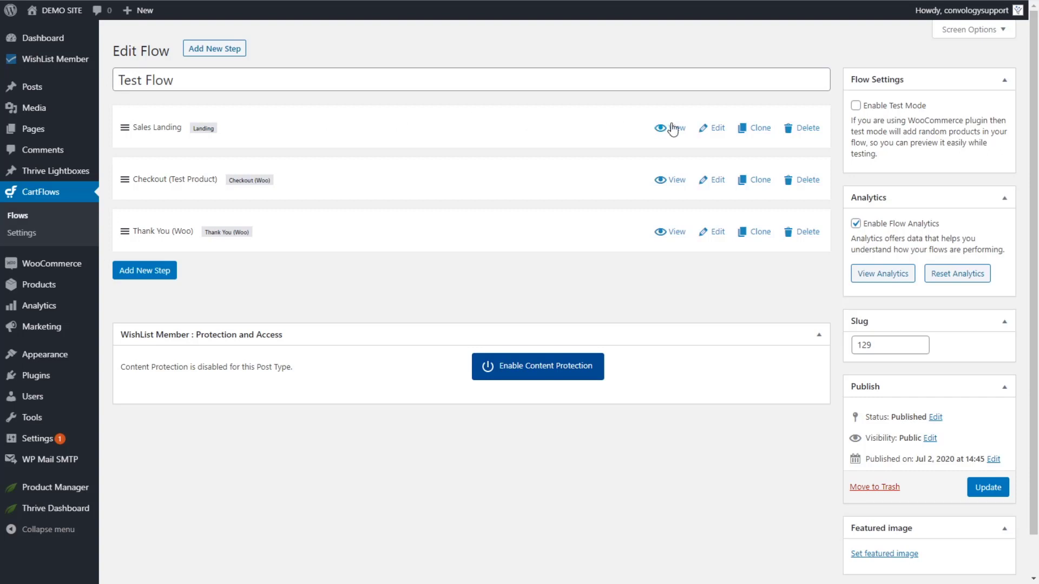
{"action": "mouse_move", "coordinate": [712, 130]}
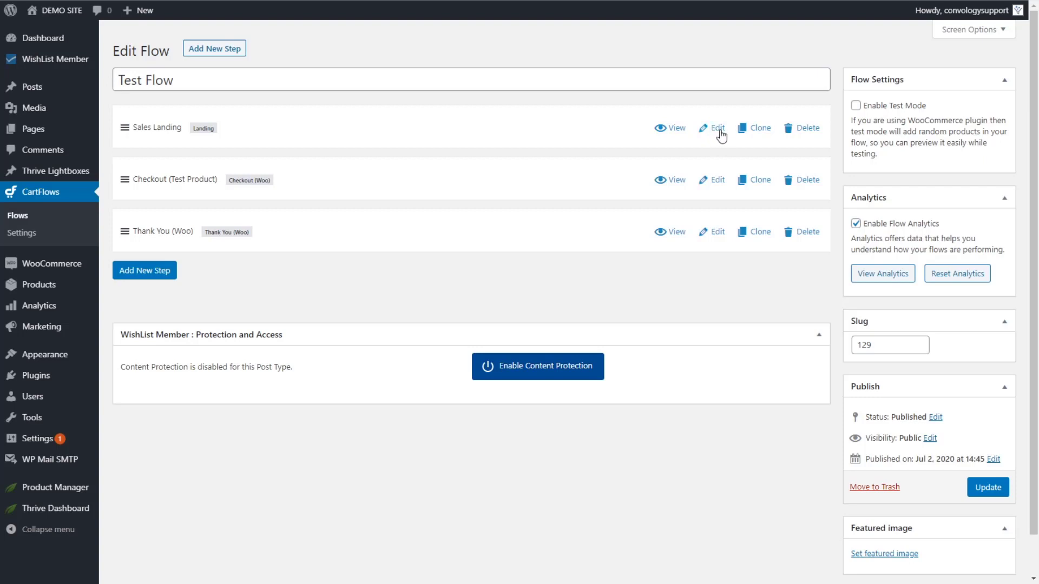
Edit the Sales Landing step and view its Next Step Link shortcode in Landing Page Settings.
{"action": "left_click", "coordinate": [718, 127]}
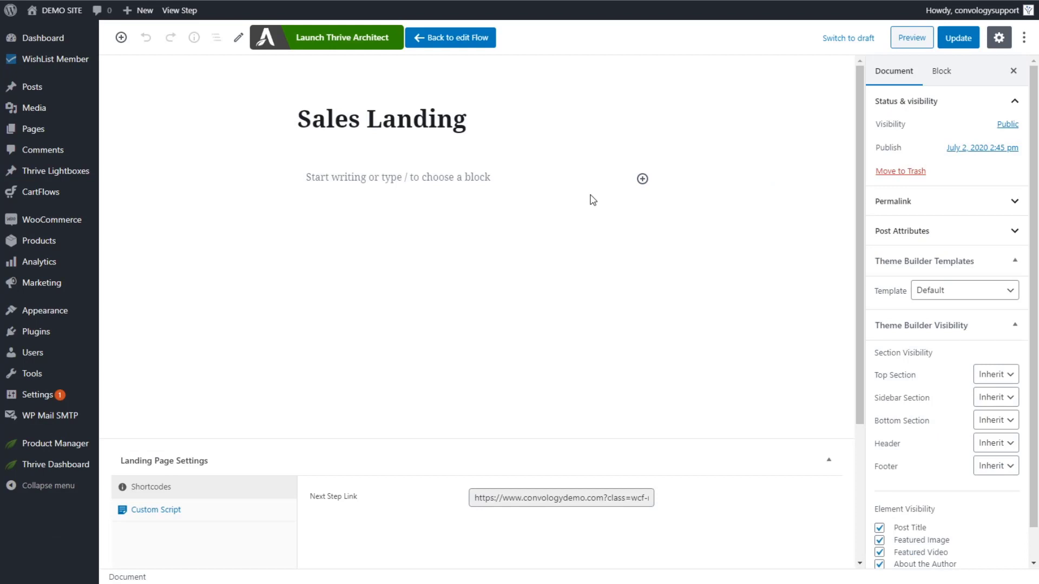
{"action": "mouse_move", "coordinate": [588, 201]}
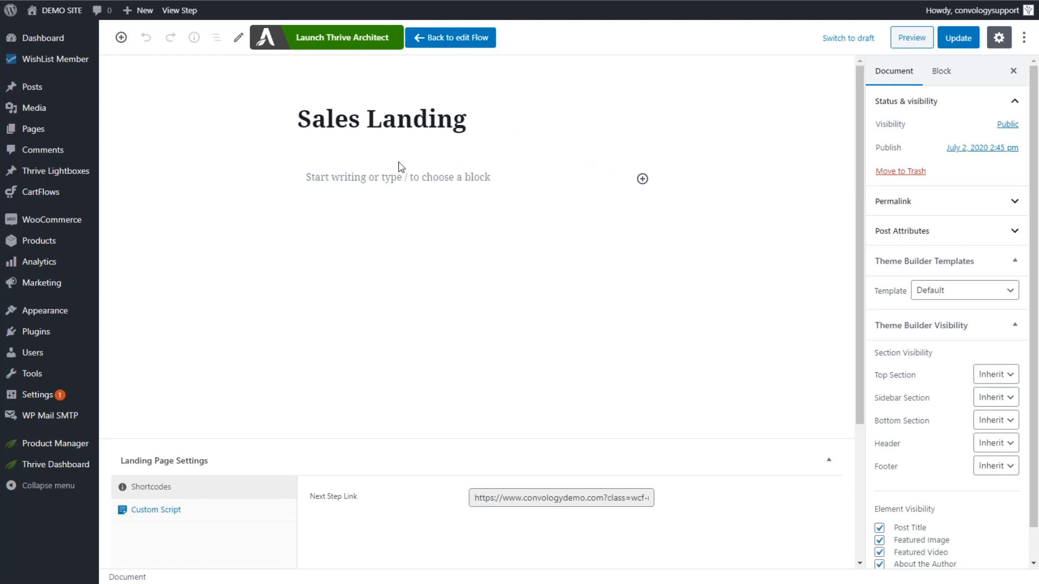
{"action": "scroll", "scroll_direction": "down", "scroll_amount": 3}
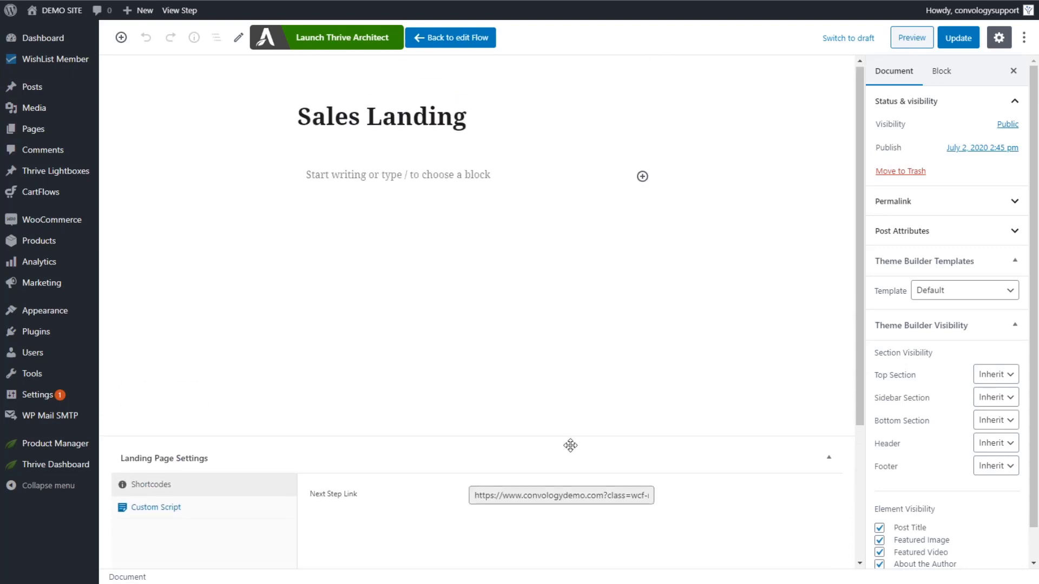
{"action": "scroll", "scroll_direction": "down", "scroll_amount": 3}
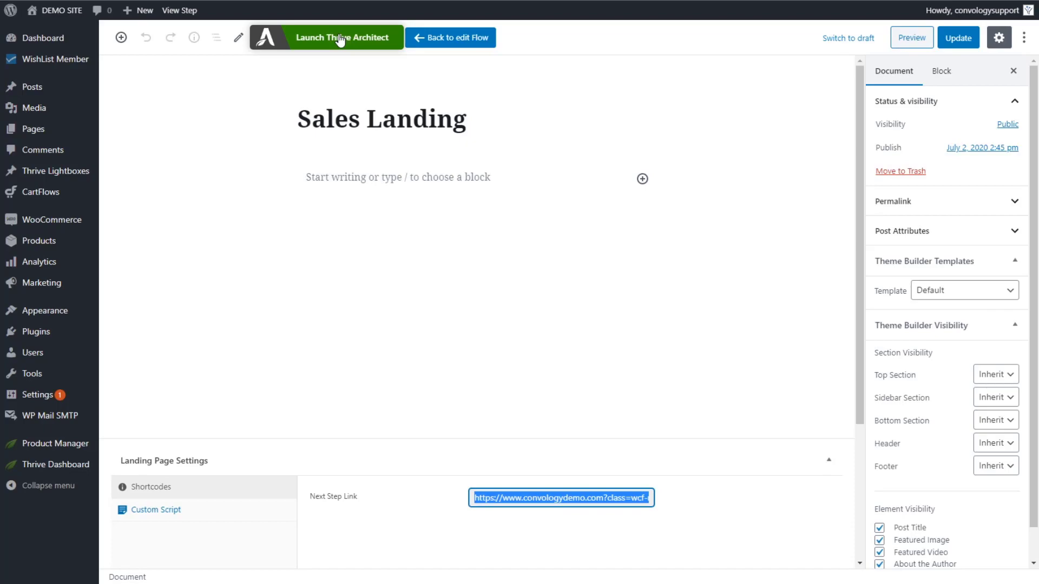
Launch Thrive Architect on the Sales Landing step's empty canvas.
{"action": "left_click", "coordinate": [339, 37]}
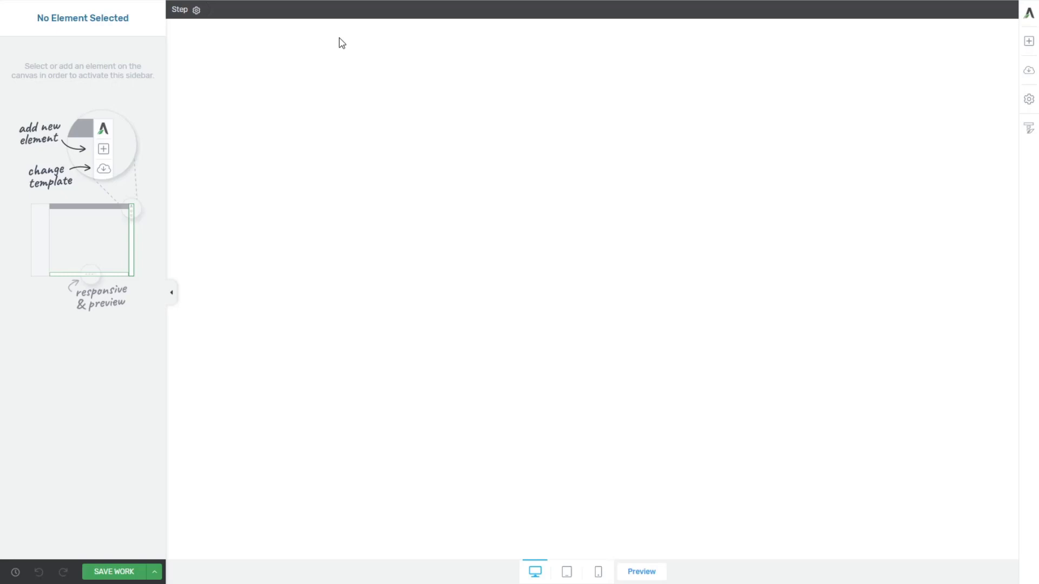
{"action": "mouse_move", "coordinate": [1023, 73]}
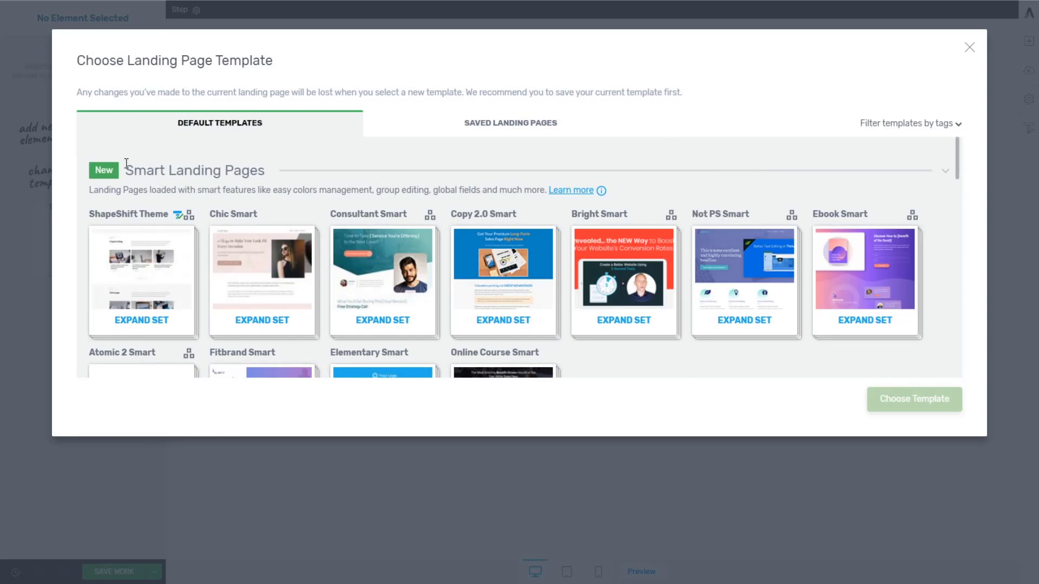
{"action": "mouse_move", "coordinate": [615, 288]}
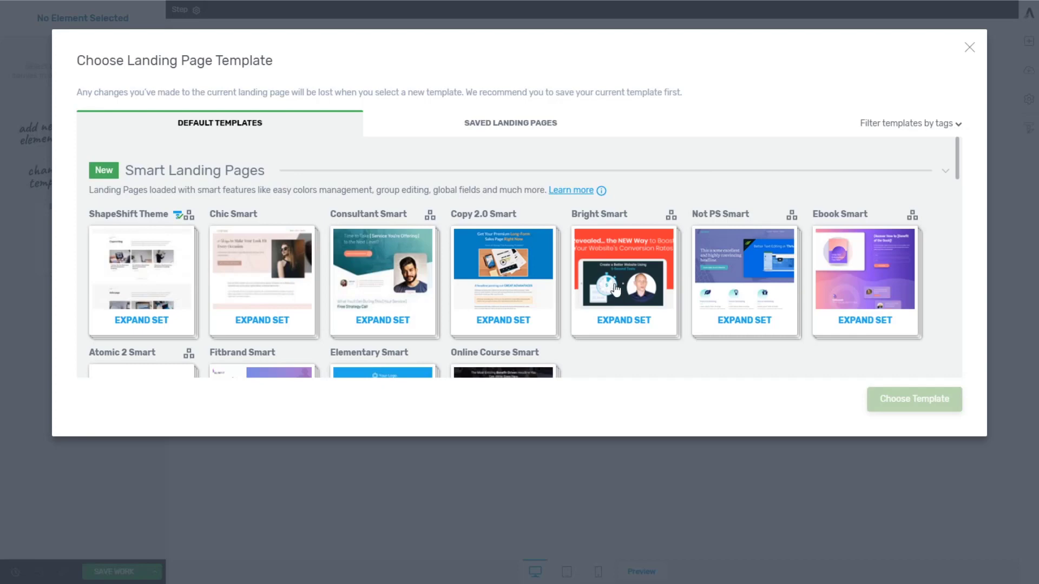
Expand the Bright Smart set and apply its Sales Page template.
{"action": "left_click", "coordinate": [624, 320]}
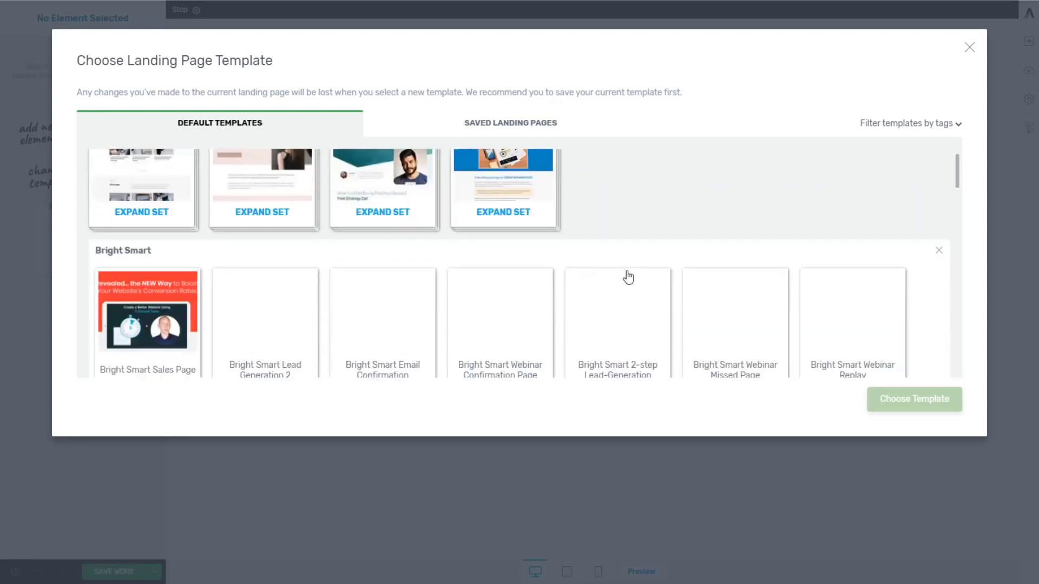
{"action": "scroll", "scroll_direction": "down", "scroll_amount": 3}
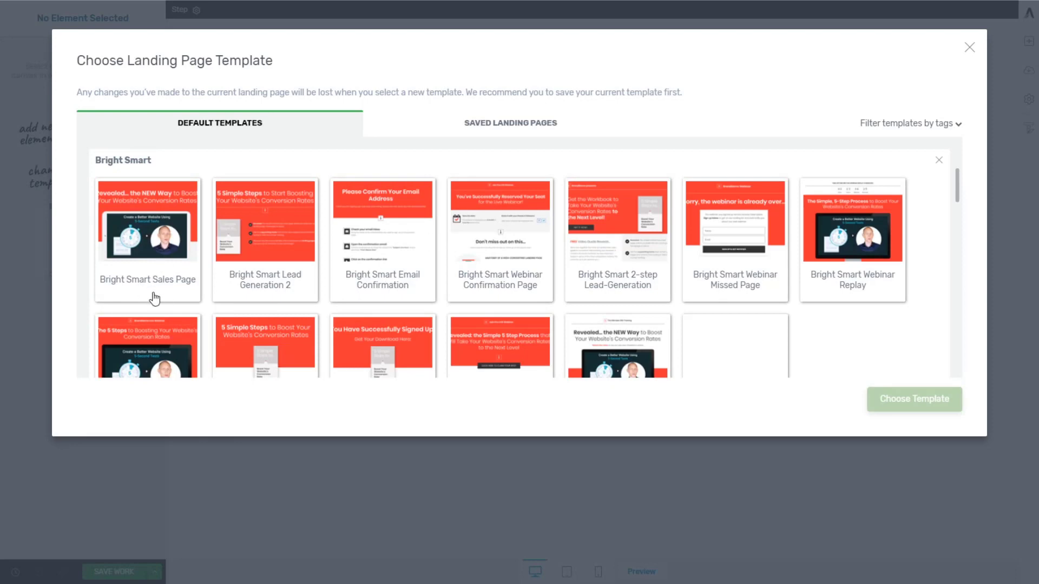
{"action": "left_click", "coordinate": [147, 232]}
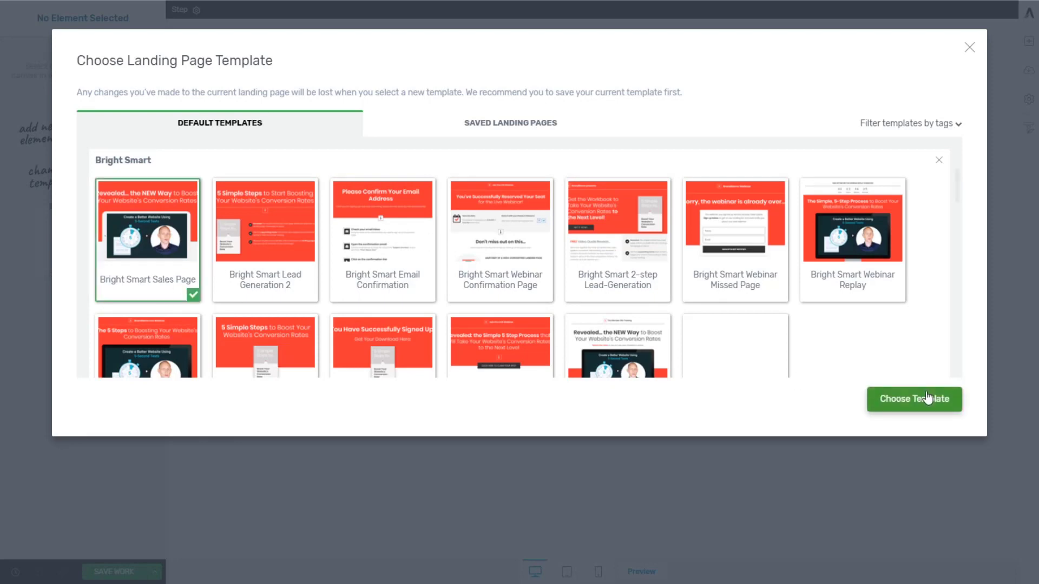
{"action": "left_click", "coordinate": [915, 399]}
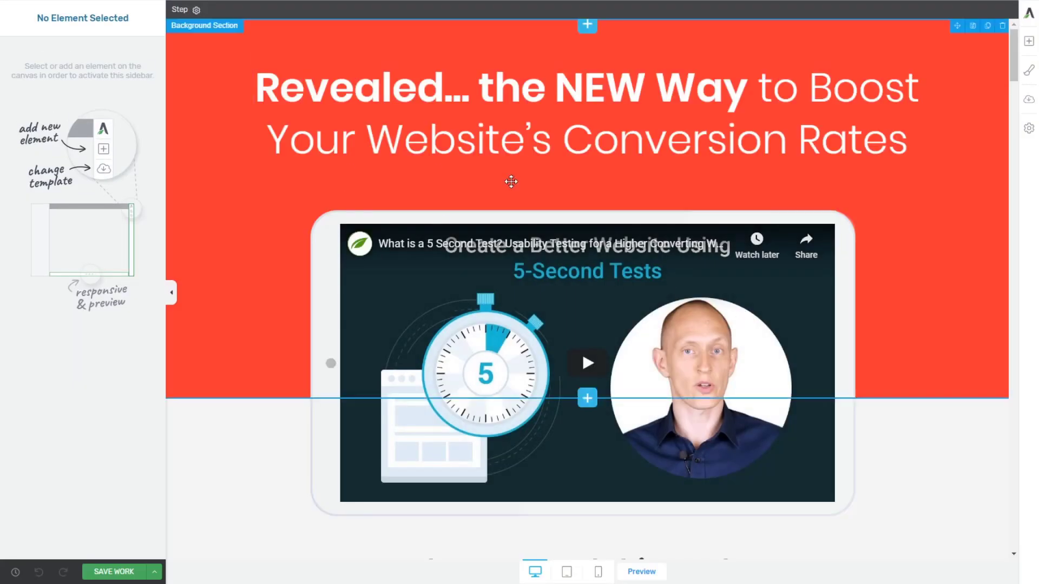
Scroll down to the Click Here Now button below the FAQ section.
{"action": "scroll", "scroll_direction": "down", "scroll_amount": 3}
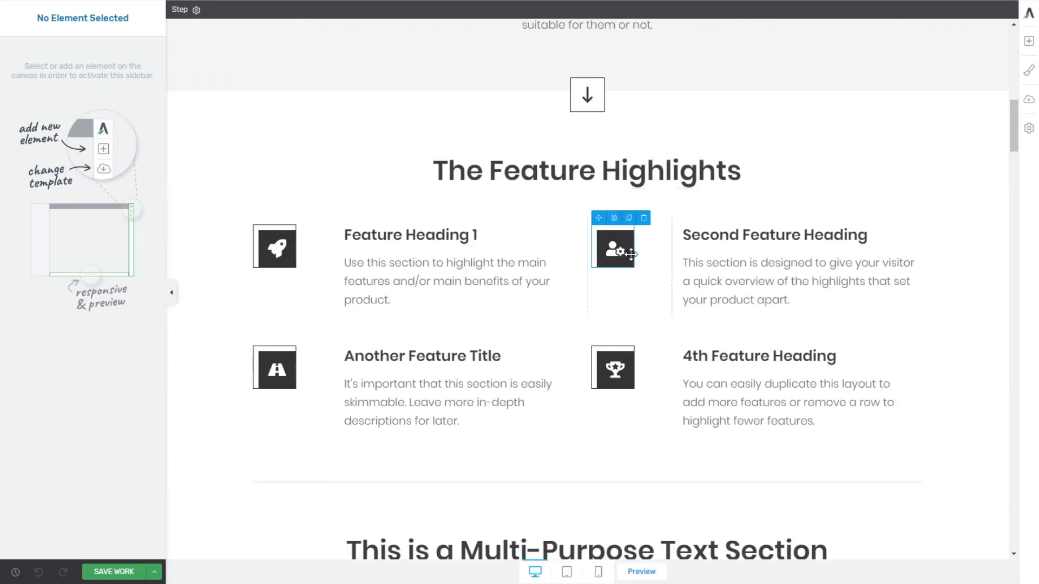
{"action": "scroll", "scroll_direction": "down", "scroll_amount": 3}
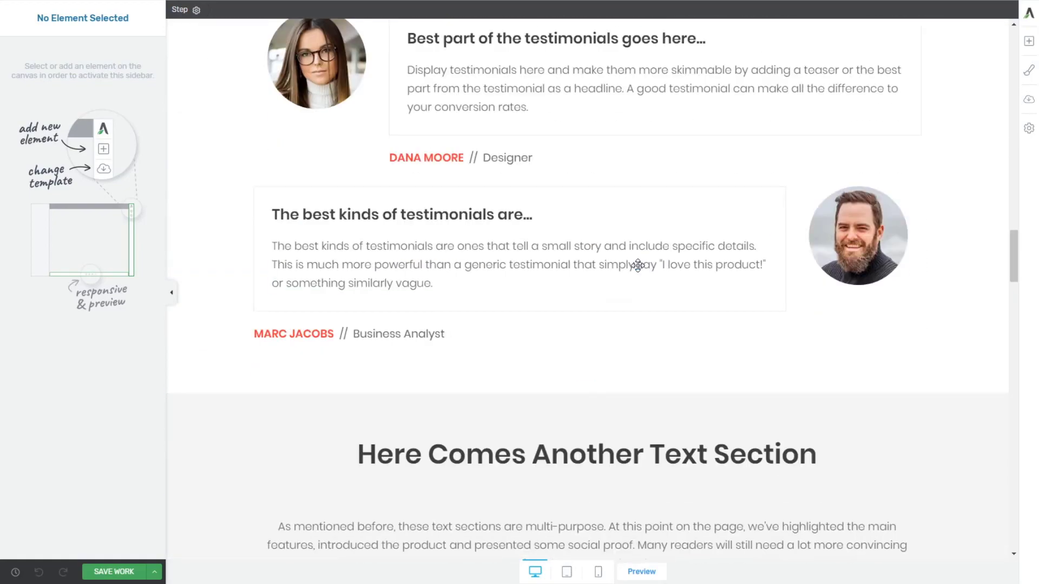
{"action": "scroll", "scroll_direction": "down", "scroll_amount": 3}
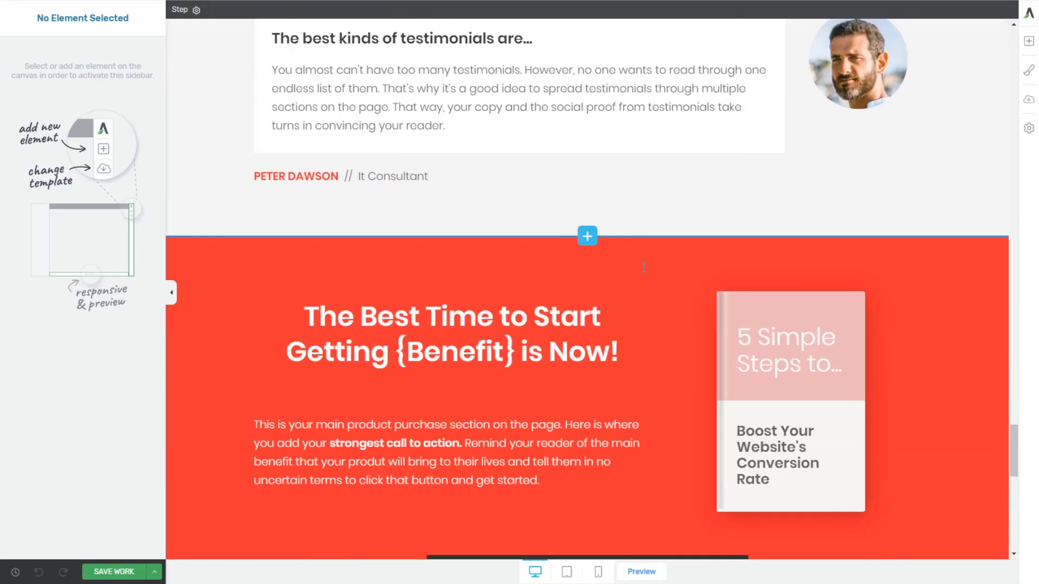
{"action": "scroll", "scroll_direction": "down", "scroll_amount": 3}
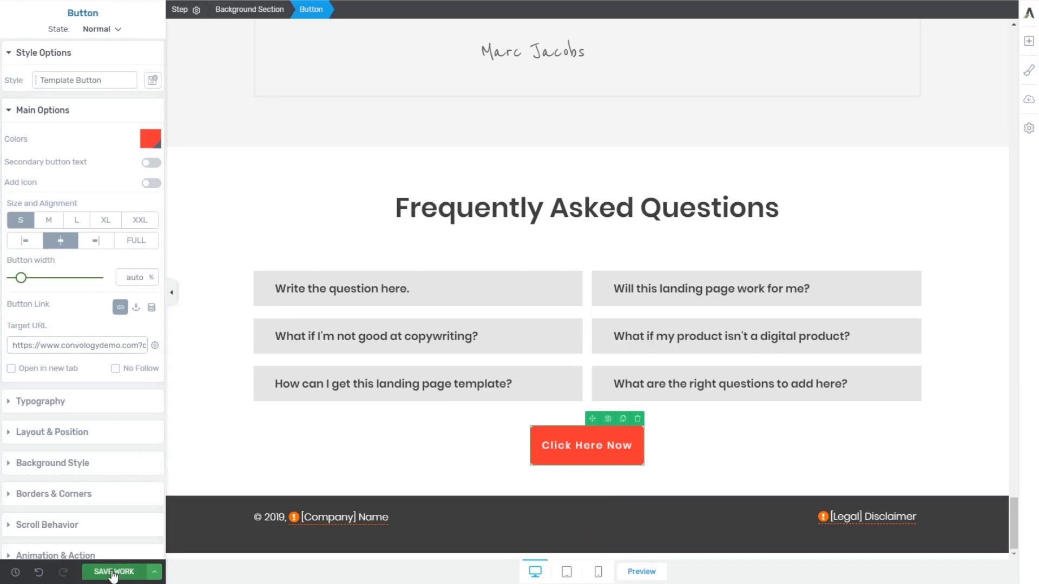
Save the landing page and scroll through its live preview.
{"action": "left_click", "coordinate": [114, 572]}
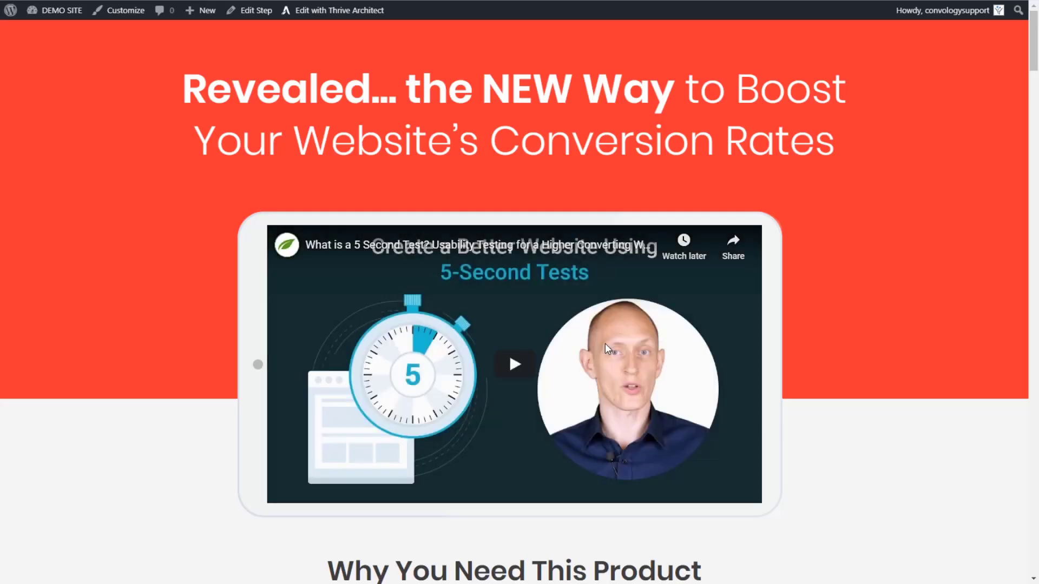
{"action": "scroll", "scroll_direction": "down", "scroll_amount": 3}
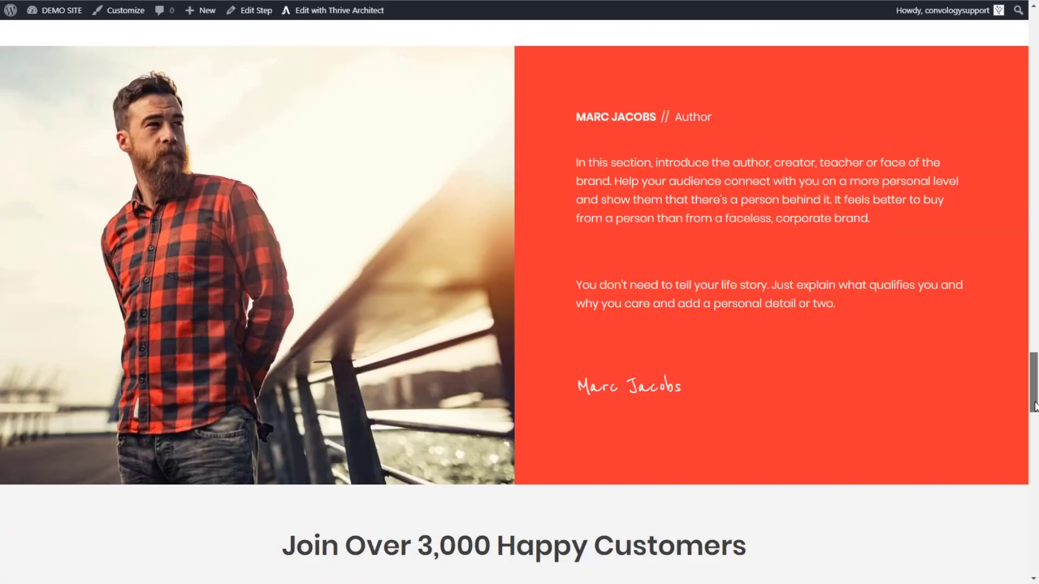
{"action": "scroll", "scroll_direction": "down", "scroll_amount": 3}
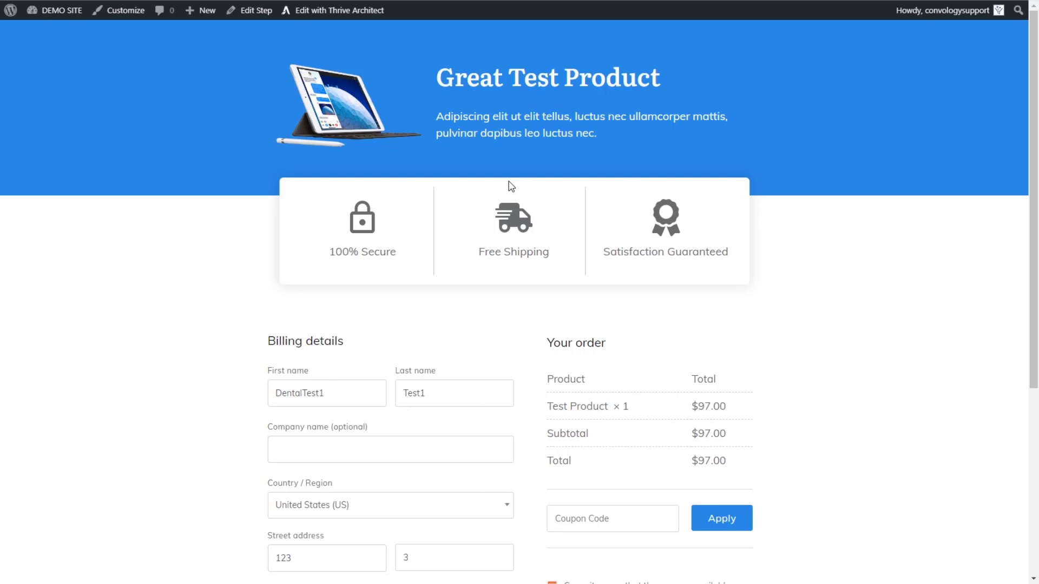
{"action": "mouse_move", "coordinate": [335, 209]}
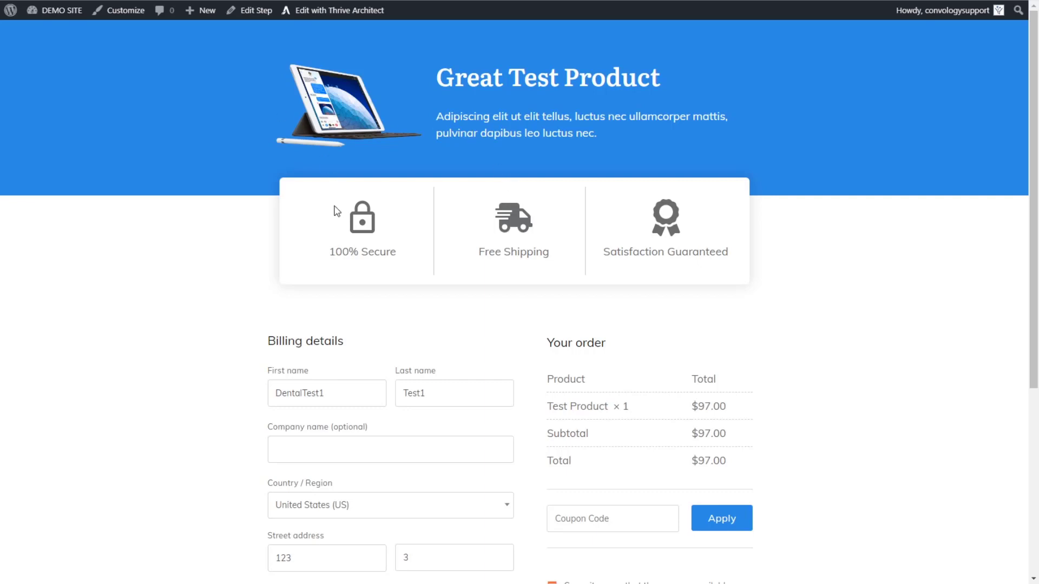
{"action": "mouse_move", "coordinate": [295, 313]}
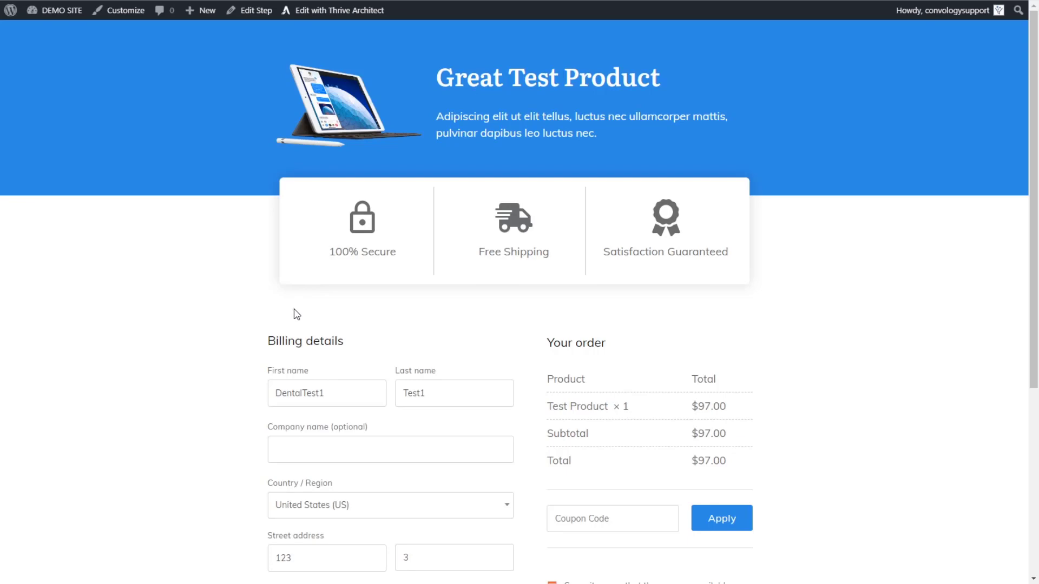
Scroll the checkout preview to the no-payment-methods notice and back.
{"action": "scroll", "scroll_direction": "down", "scroll_amount": 3}
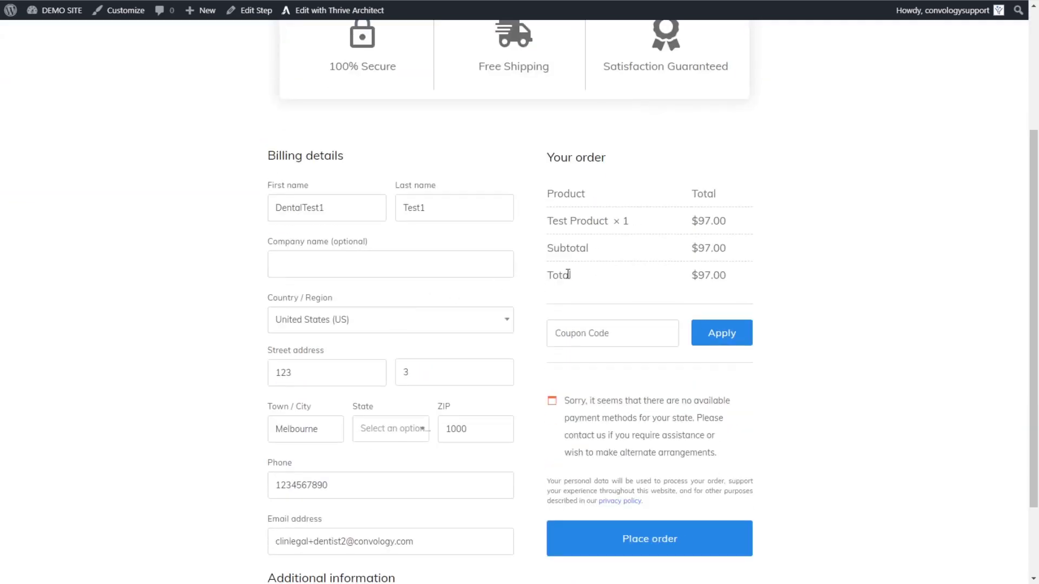
{"action": "scroll", "scroll_direction": "up", "scroll_amount": 3}
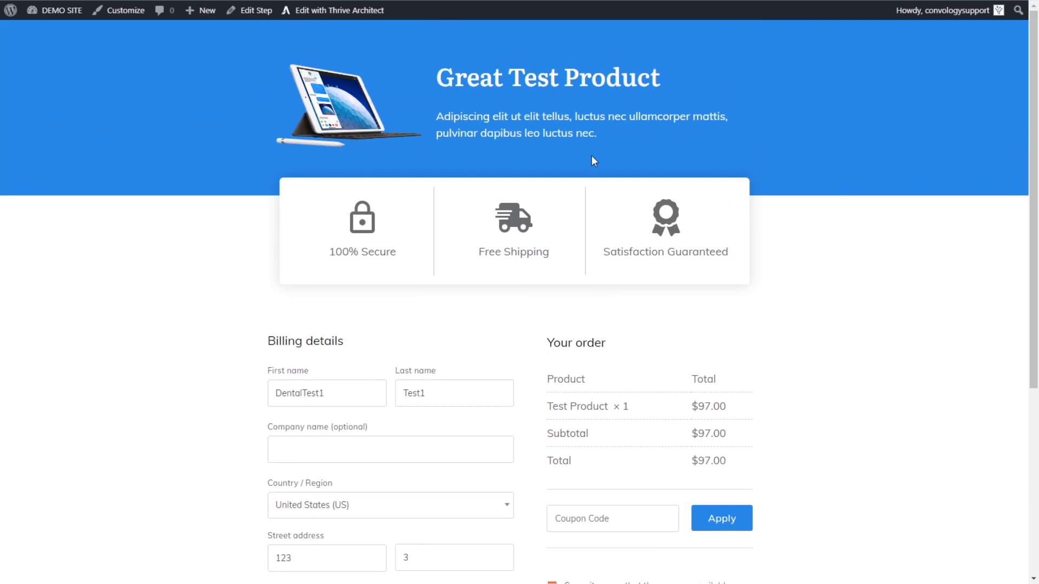
{"action": "mouse_move", "coordinate": [738, 237]}
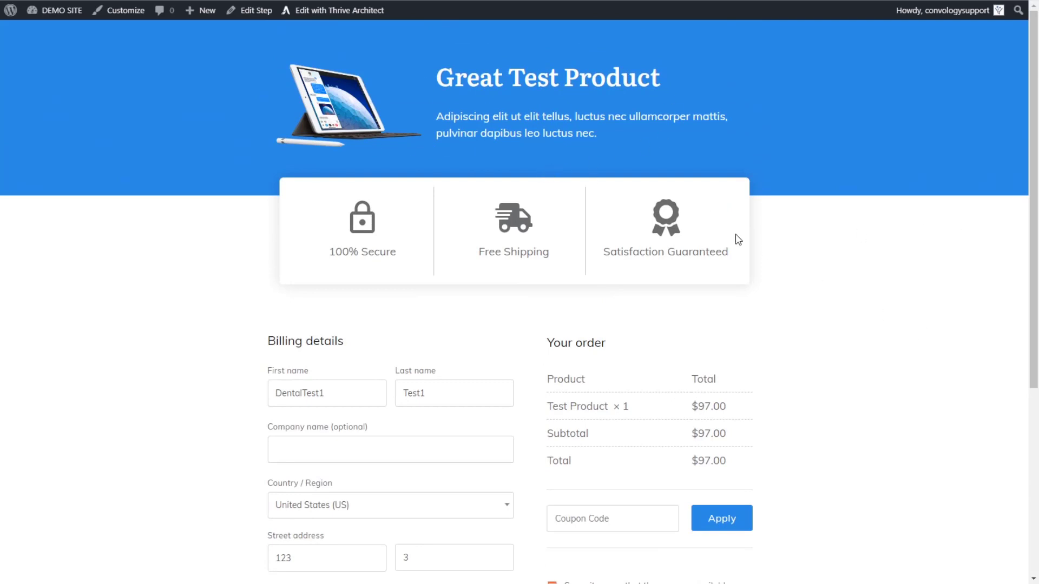
{"action": "mouse_move", "coordinate": [662, 296]}
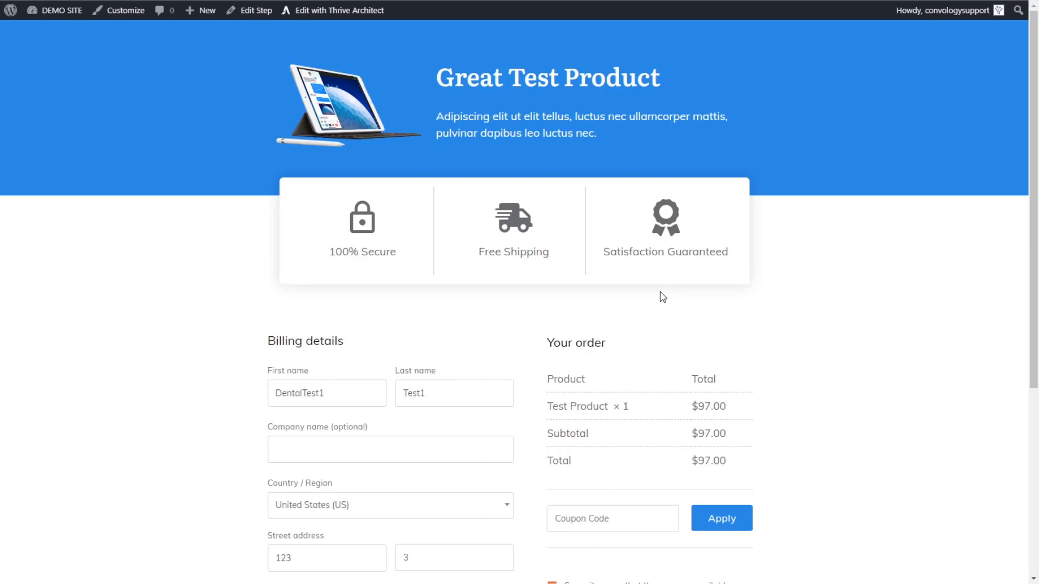
{"action": "mouse_move", "coordinate": [480, 24]}
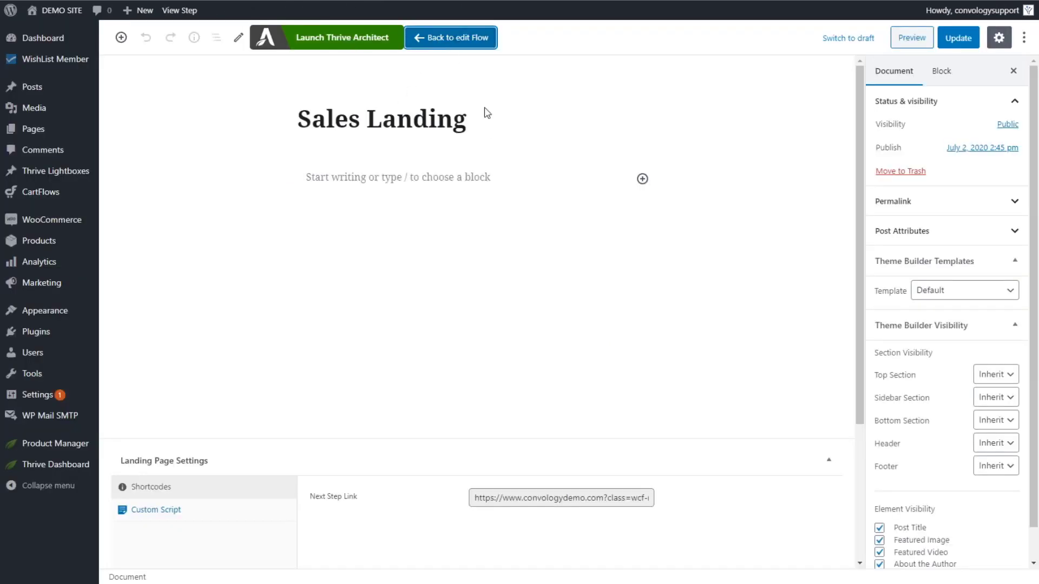
Go back to Test Flow's Edit Flow screen listing its three steps.
{"action": "left_click", "coordinate": [451, 38]}
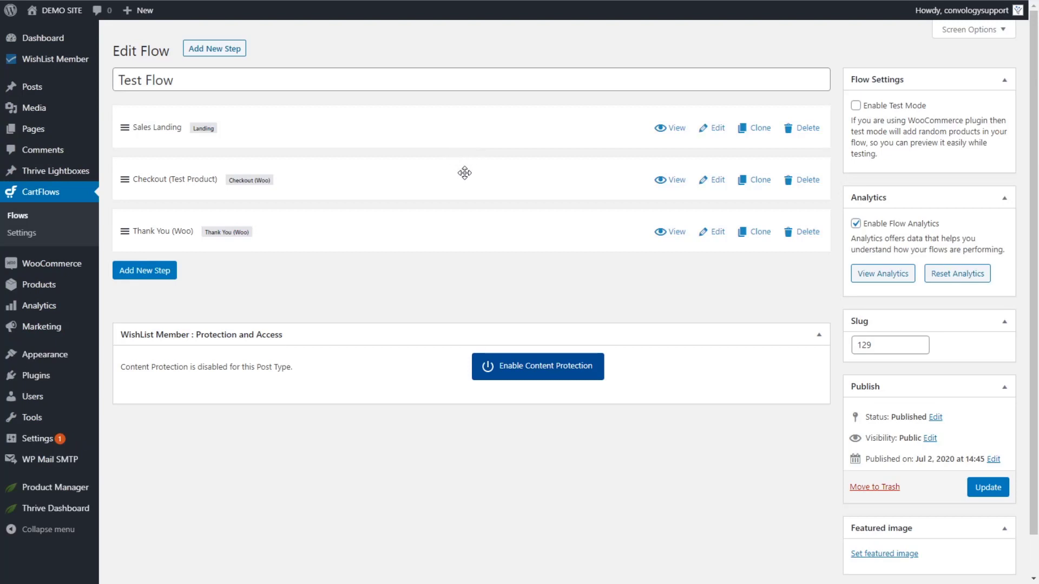
{"action": "mouse_move", "coordinate": [228, 188]}
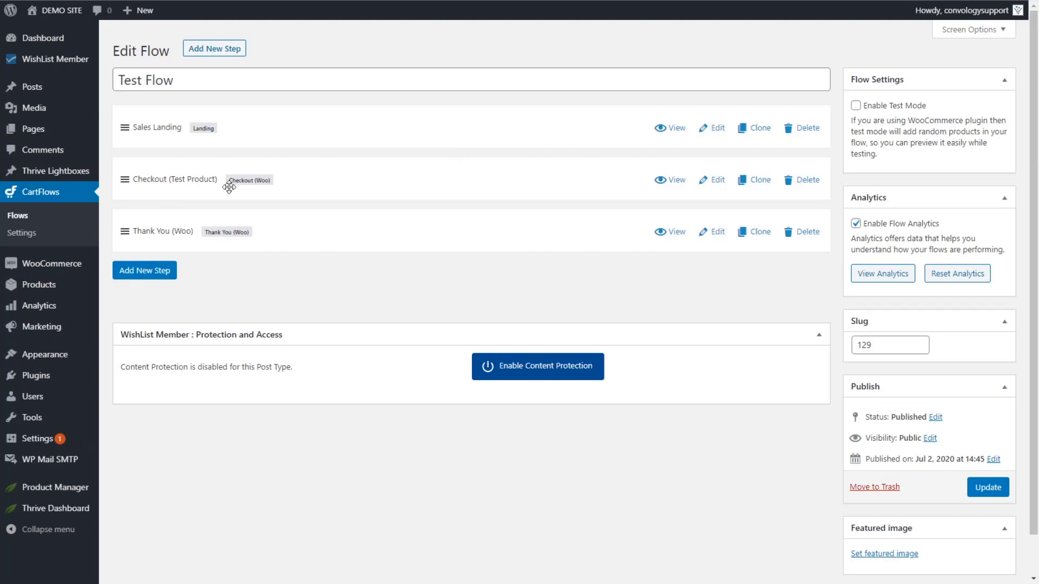
{"action": "mouse_move", "coordinate": [716, 180]}
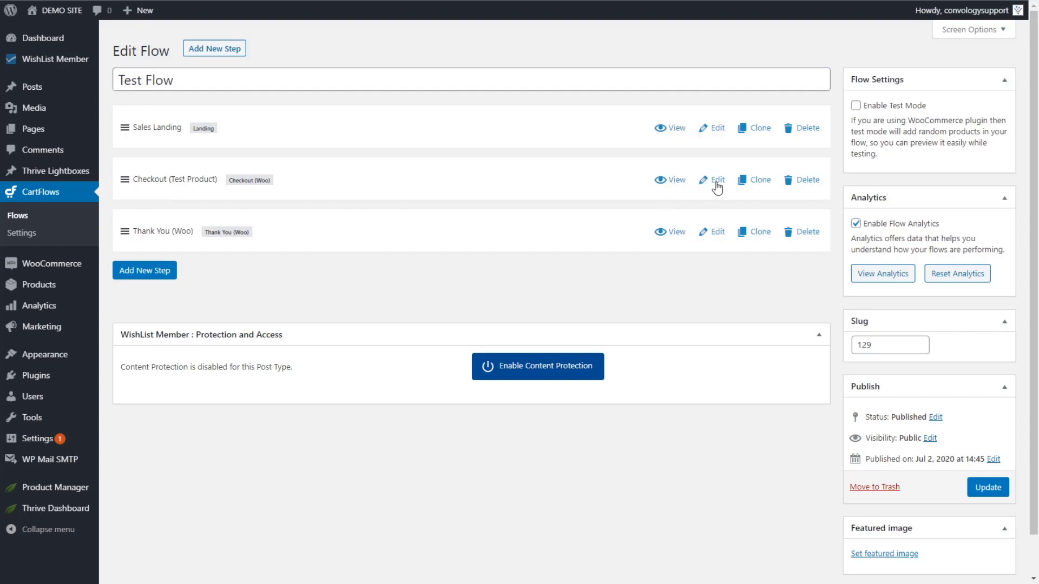
Edit the Checkout (Test Product) step and show its [cartflows_checkout] shortcode under Checkout Layout.
{"action": "left_click", "coordinate": [717, 180]}
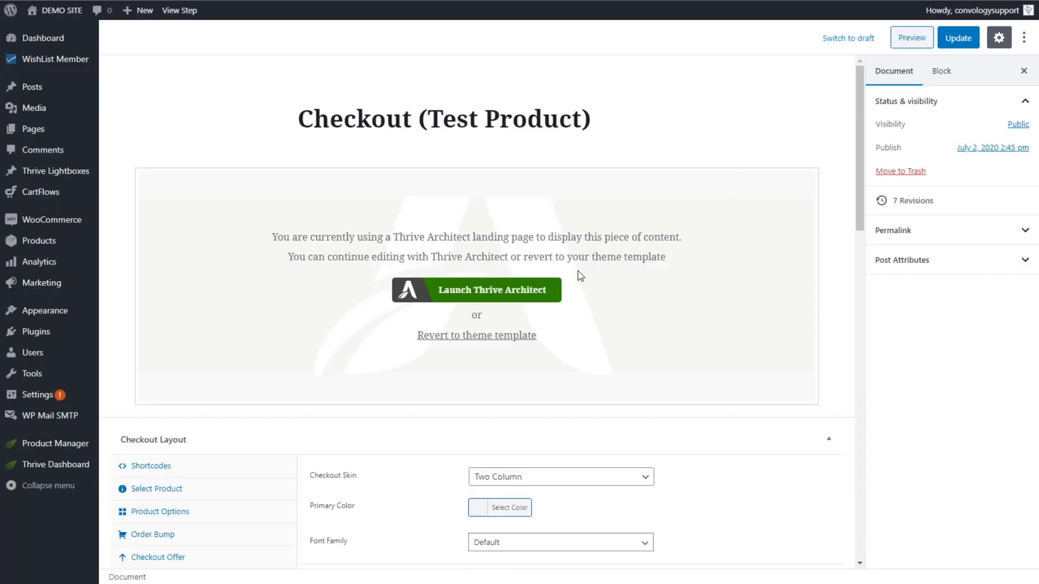
{"action": "scroll", "scroll_direction": "down", "scroll_amount": 3}
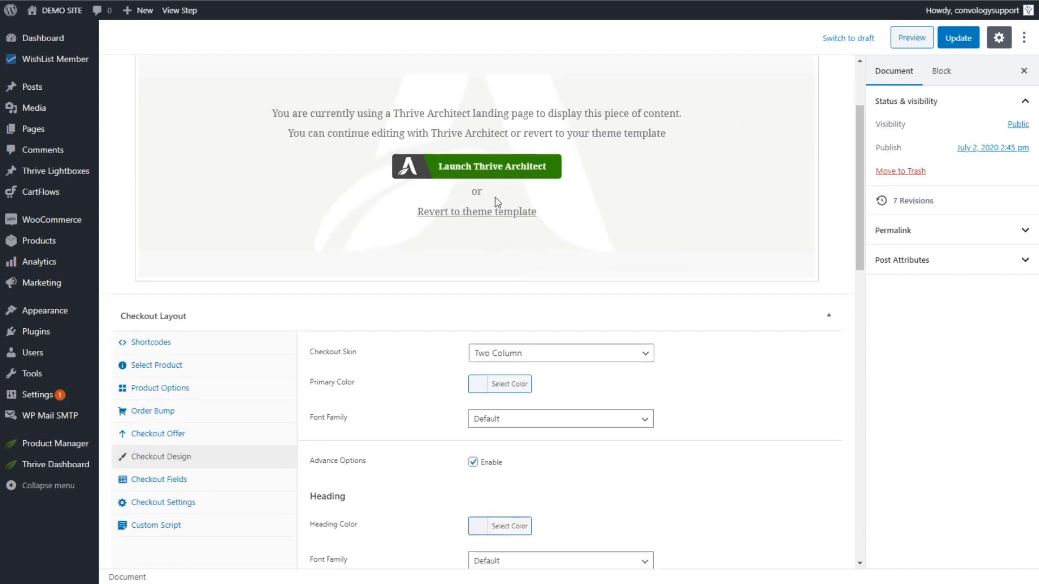
{"action": "scroll", "scroll_direction": "down", "scroll_amount": 3}
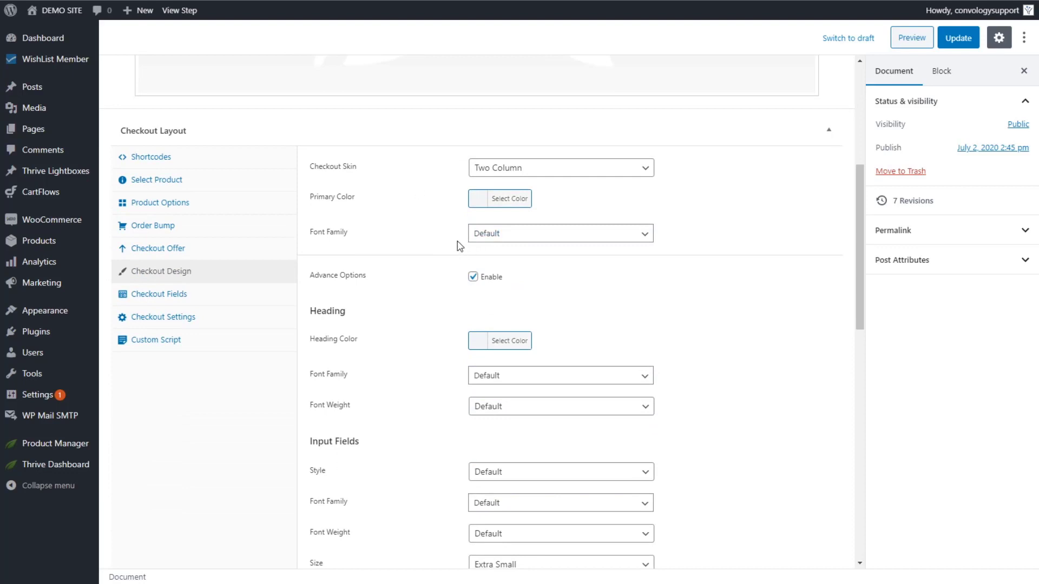
{"action": "mouse_move", "coordinate": [427, 249]}
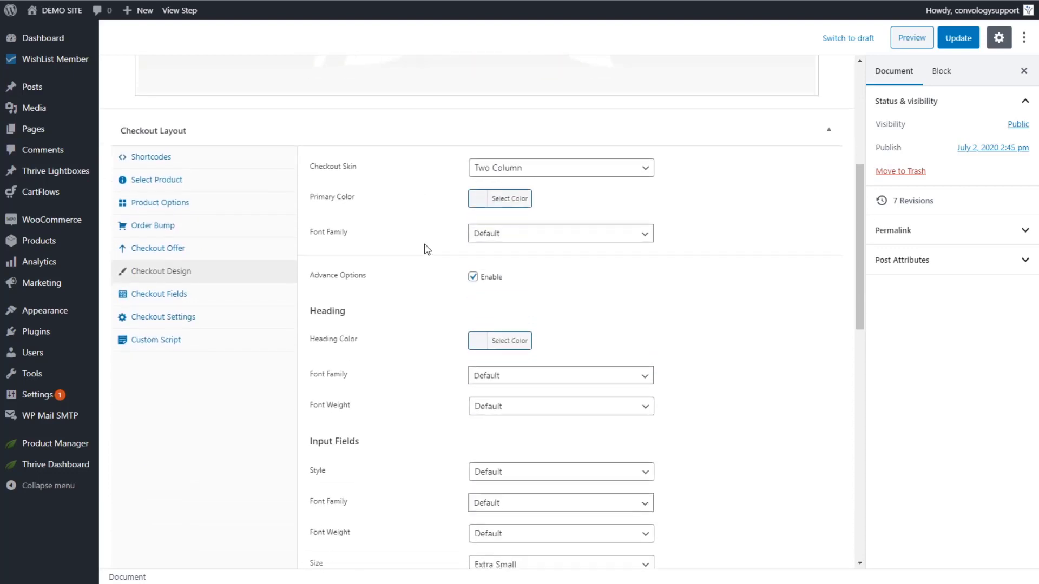
{"action": "mouse_move", "coordinate": [425, 269]}
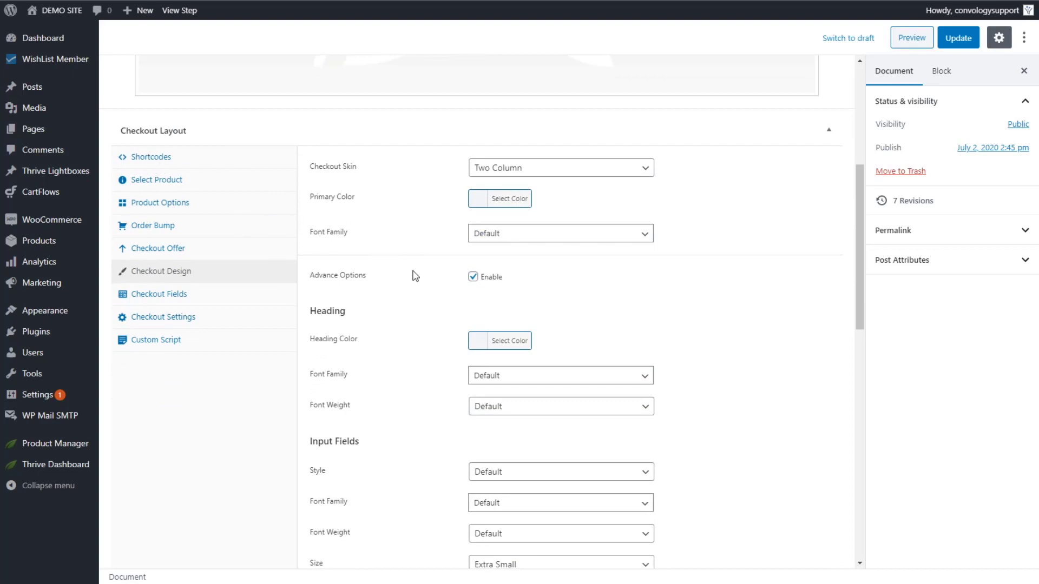
{"action": "left_click", "coordinate": [151, 157]}
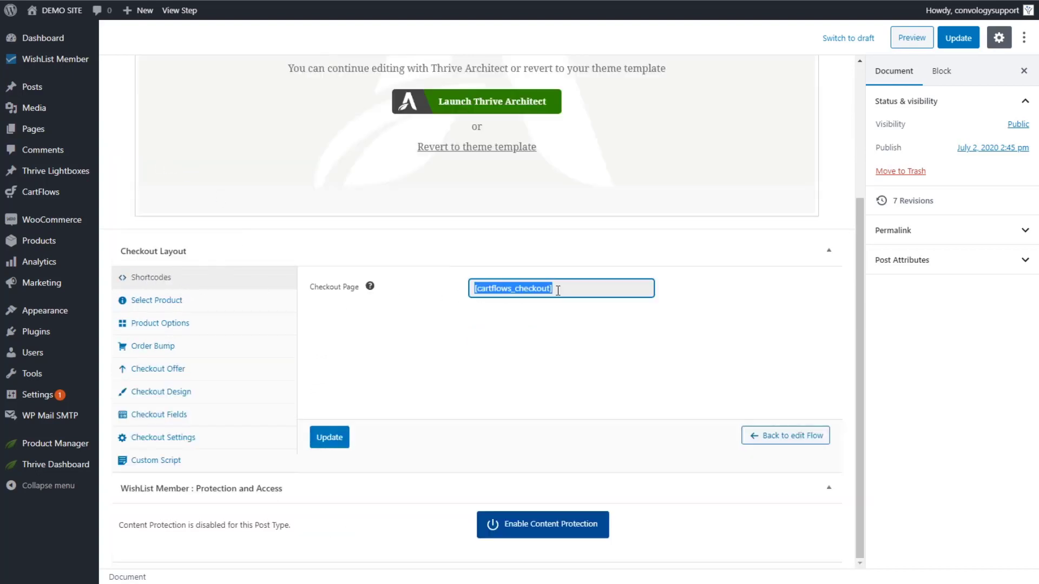
{"action": "mouse_move", "coordinate": [562, 279]}
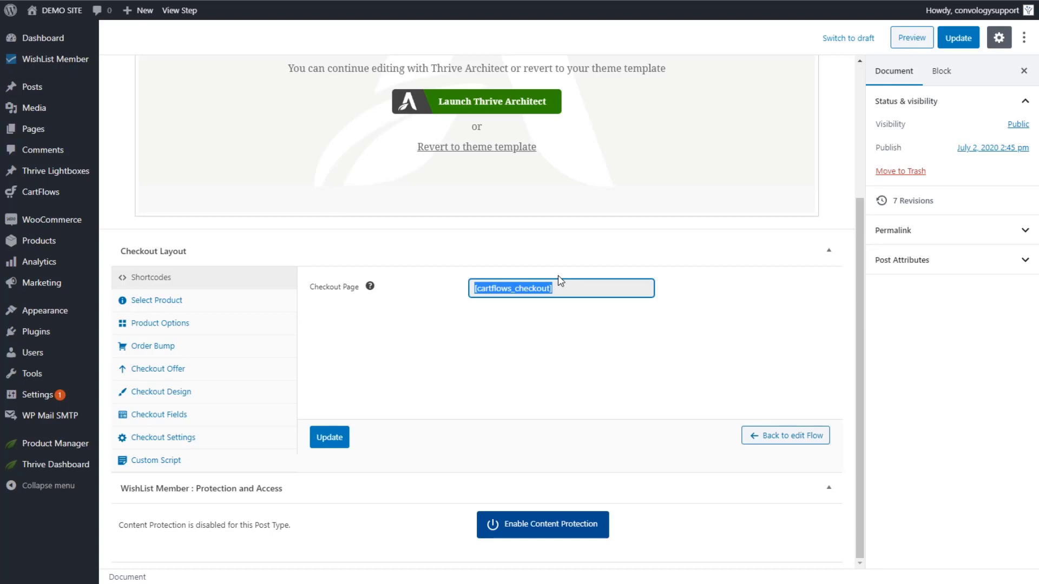
{"action": "mouse_move", "coordinate": [178, 321]}
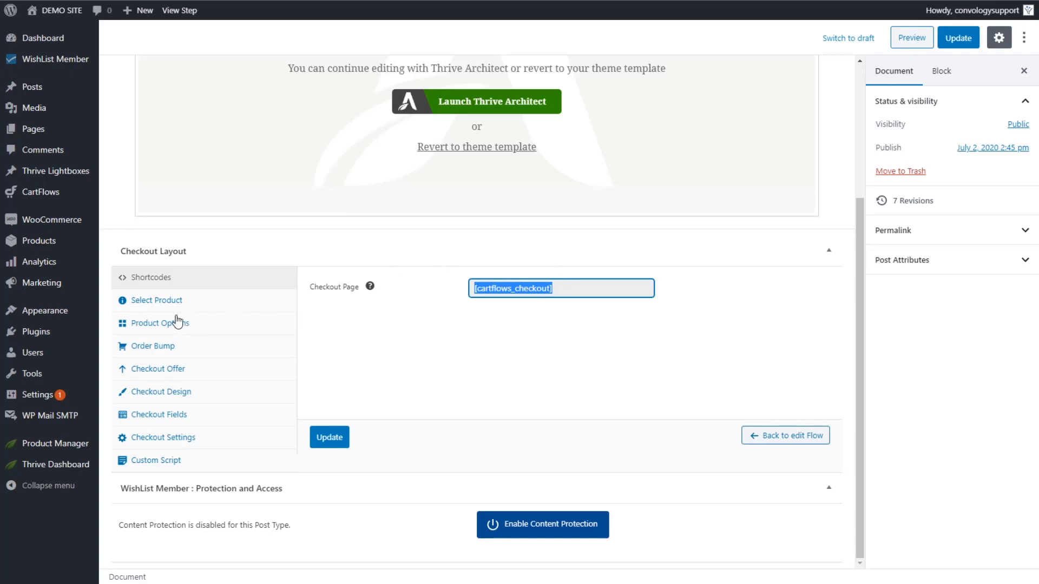
View the Select Product tab showing Test Product (#57) assigned to the checkout.
{"action": "left_click", "coordinate": [156, 301]}
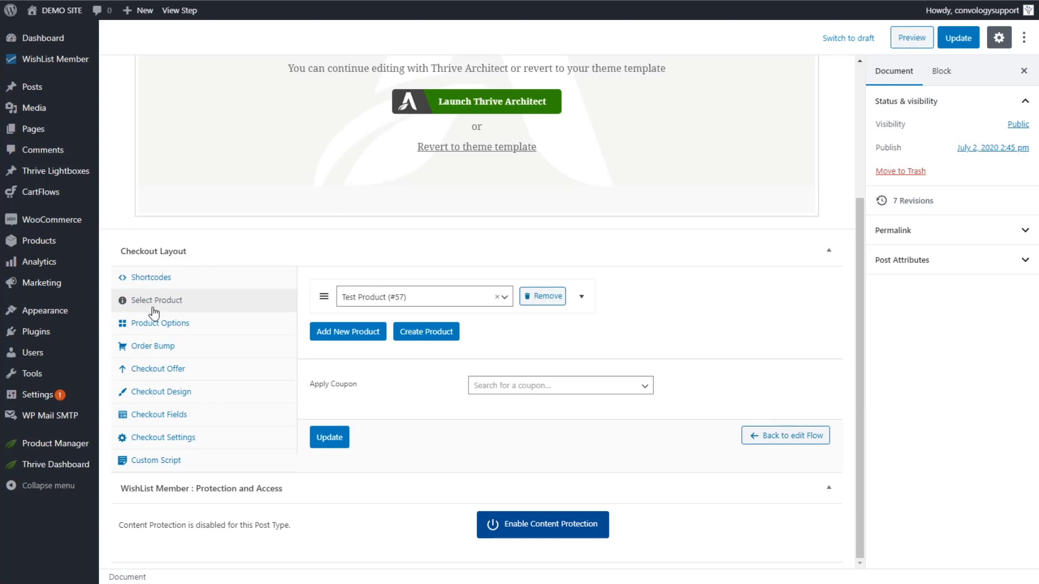
{"action": "mouse_move", "coordinate": [186, 305]}
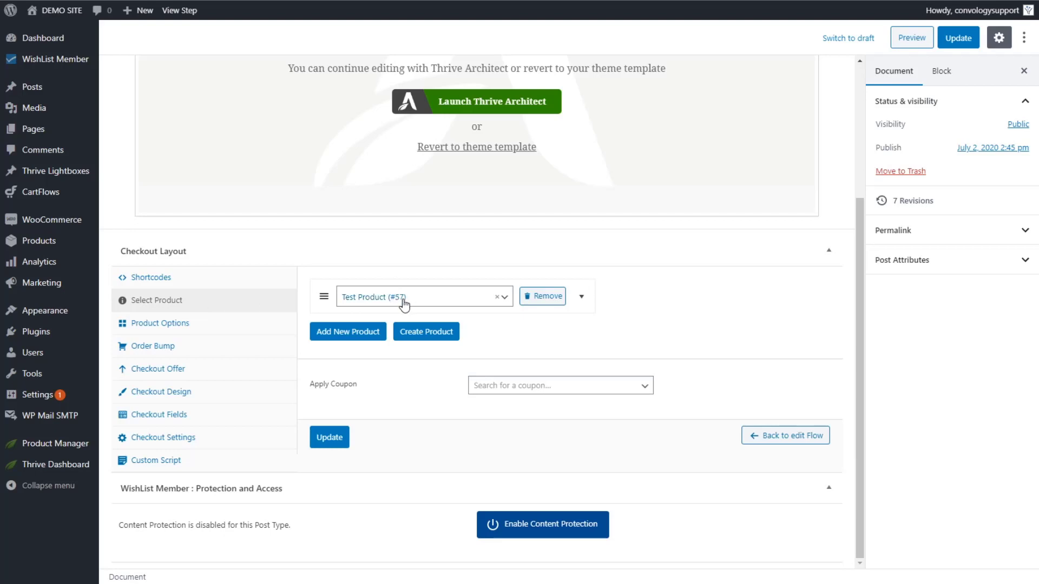
{"action": "mouse_move", "coordinate": [368, 407]}
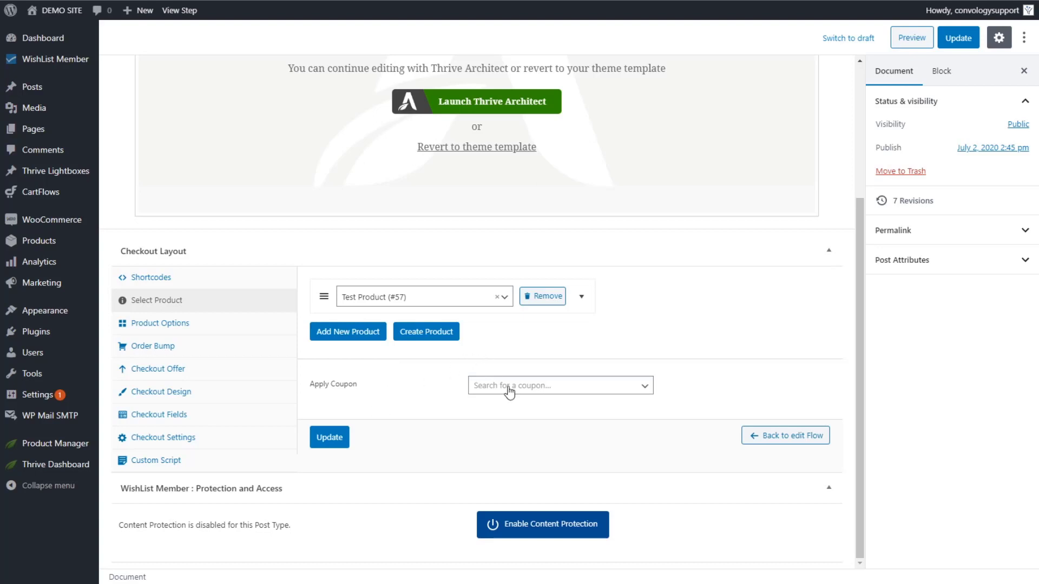
{"action": "mouse_move", "coordinate": [486, 317]}
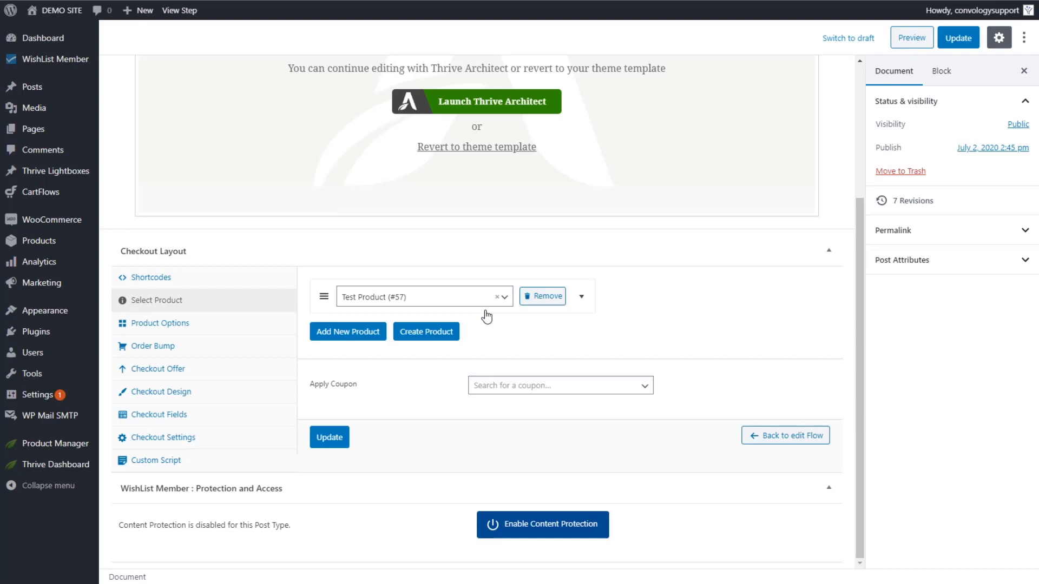
{"action": "mouse_move", "coordinate": [472, 315]}
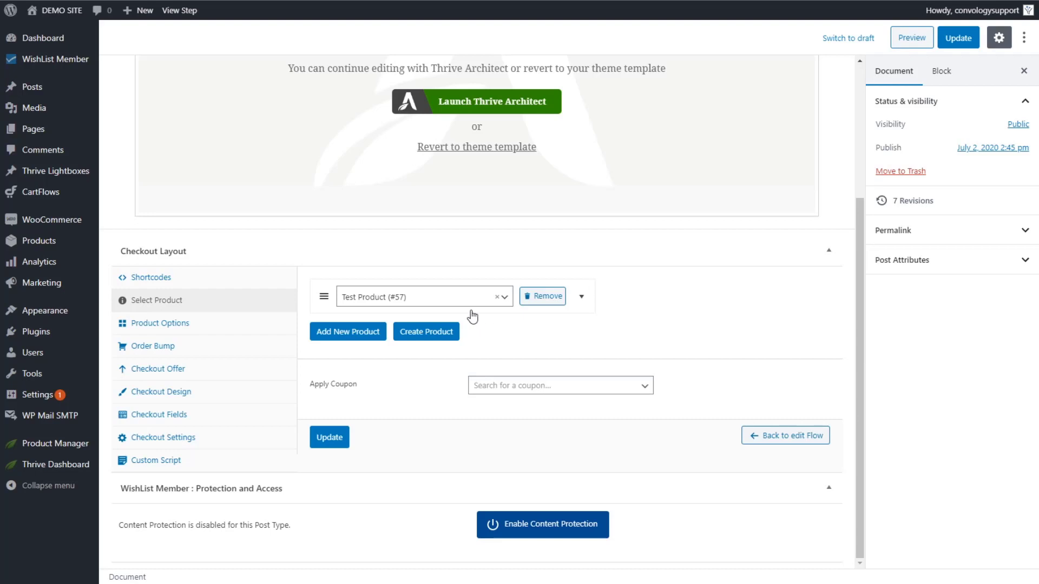
Preview the Product Options settings, leave them disabled, and move to the Order Bump tab.
{"action": "left_click", "coordinate": [160, 323]}
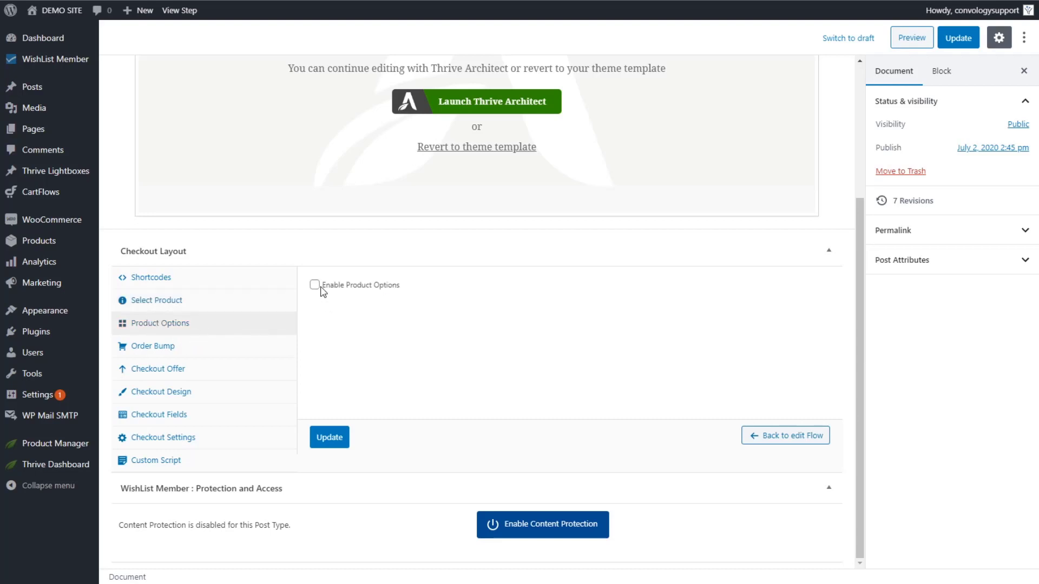
{"action": "left_click", "coordinate": [315, 286]}
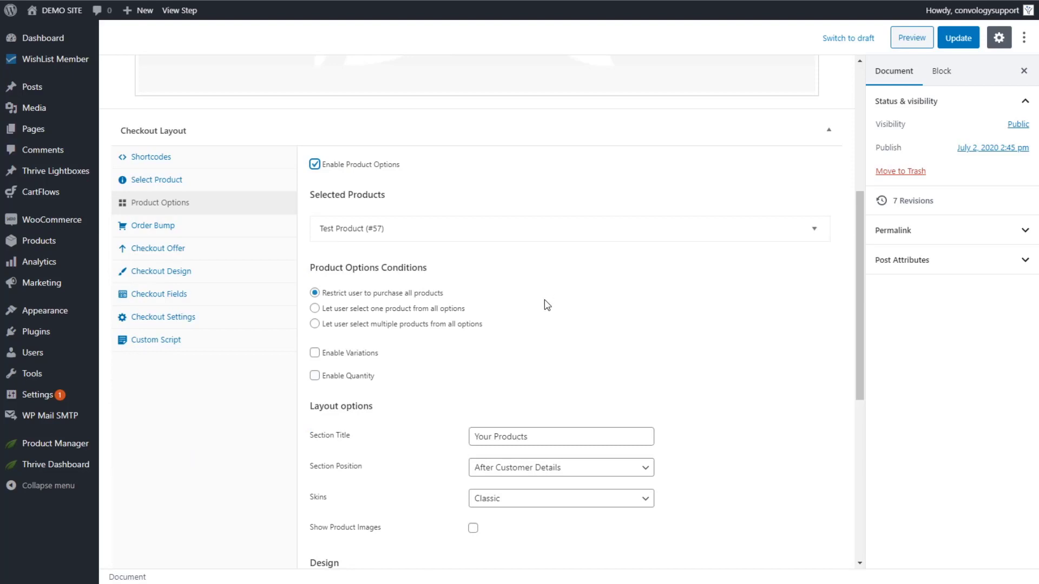
{"action": "mouse_move", "coordinate": [439, 345]}
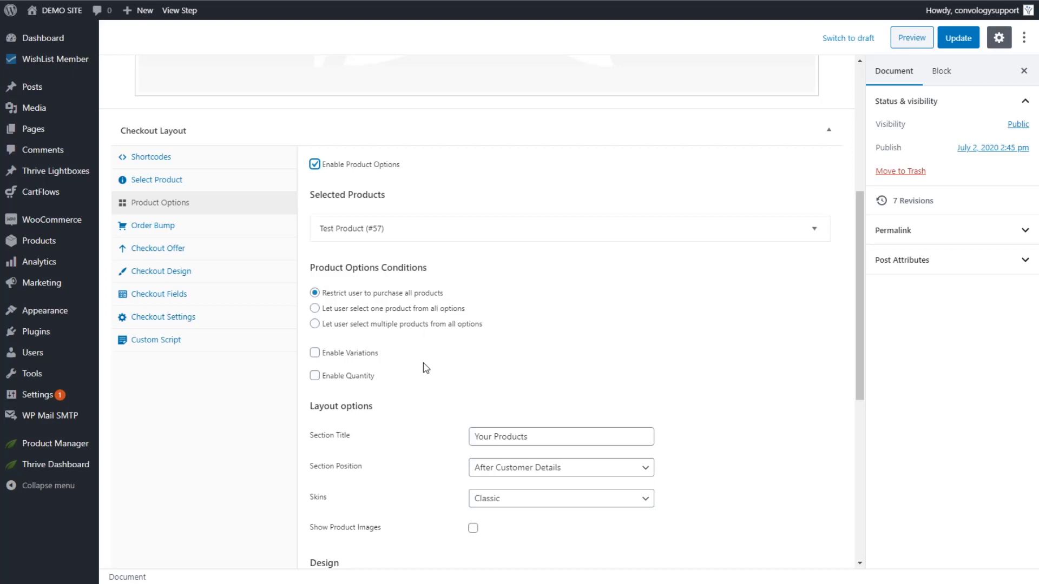
{"action": "mouse_move", "coordinate": [364, 328]}
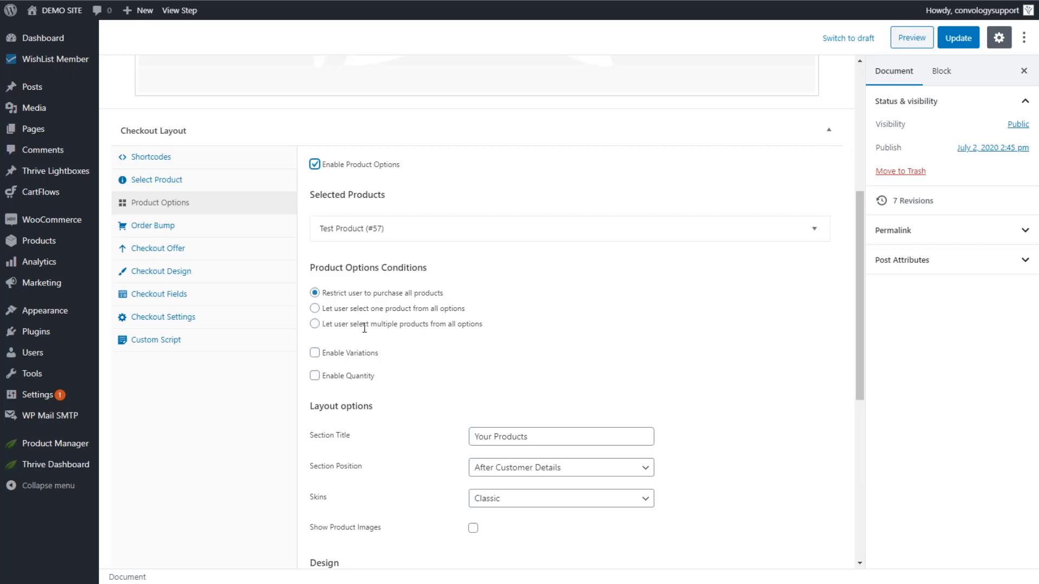
{"action": "scroll", "scroll_direction": "down", "scroll_amount": 3}
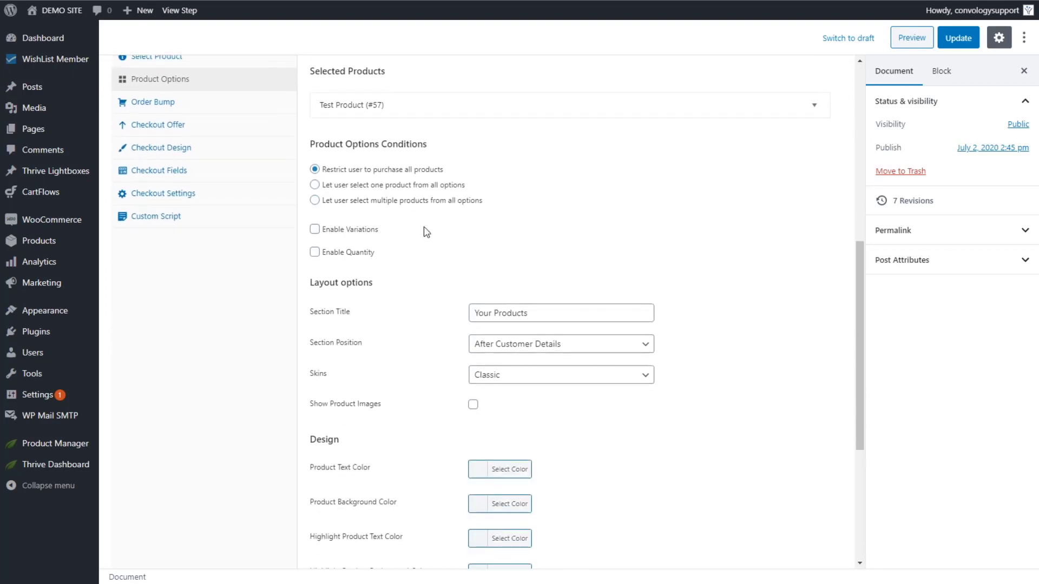
{"action": "scroll", "scroll_direction": "down", "scroll_amount": 3}
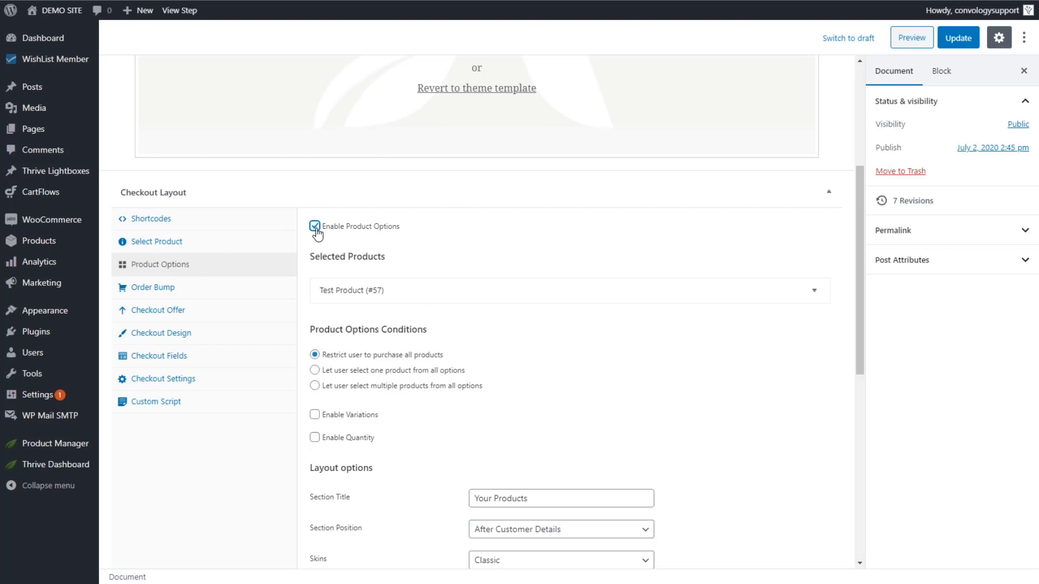
{"action": "left_click", "coordinate": [315, 226]}
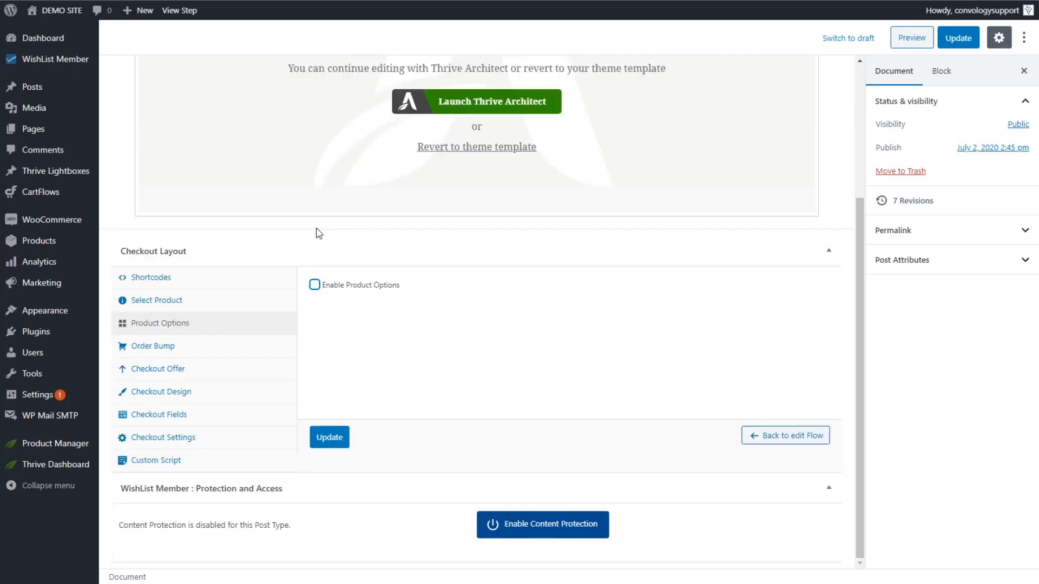
{"action": "left_click", "coordinate": [153, 346]}
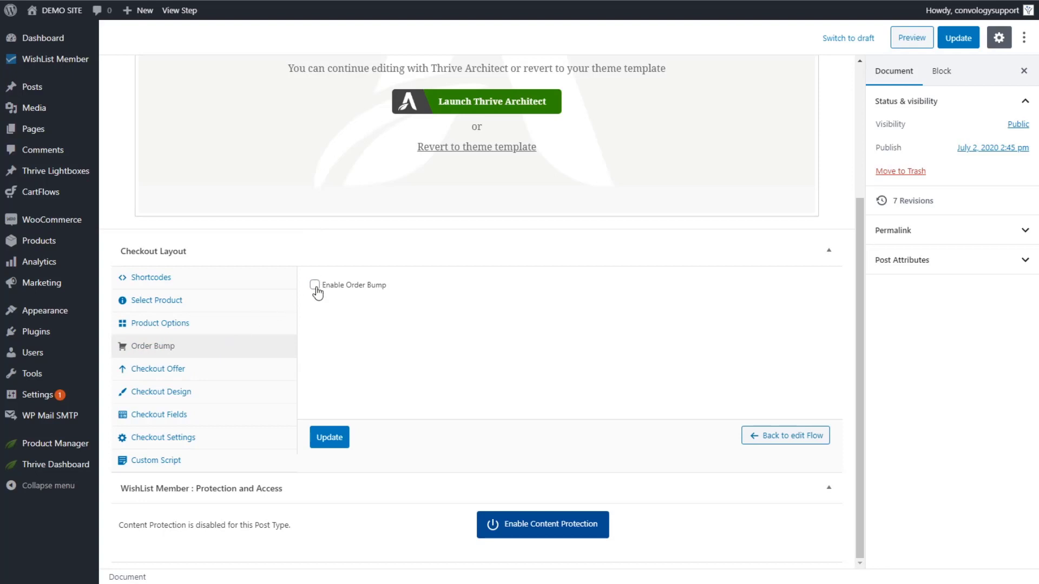
Preview the Order Bump fields, untick Enable Order Bump again, and go to Checkout Offer.
{"action": "left_click", "coordinate": [315, 286]}
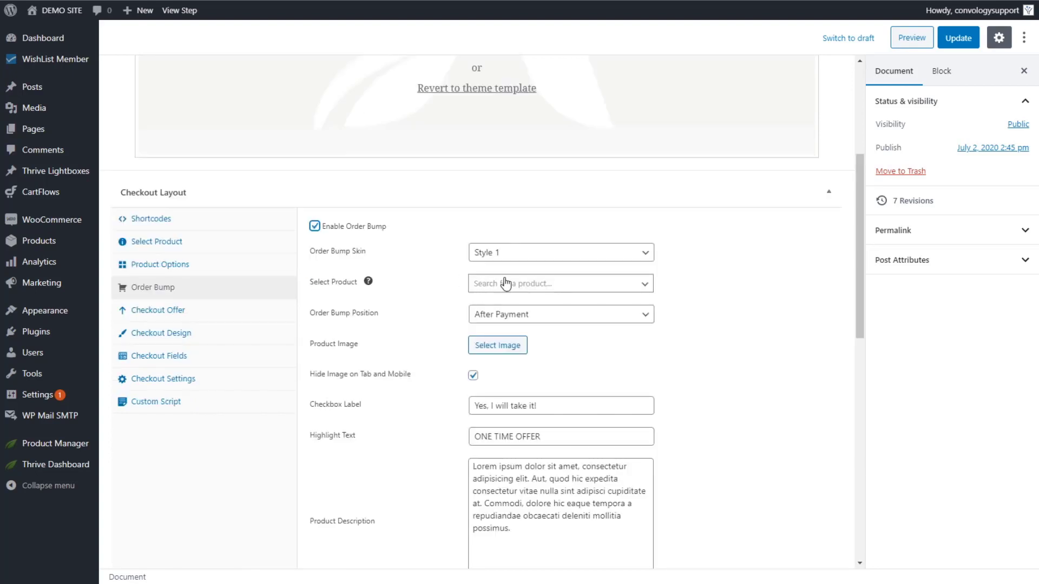
{"action": "mouse_move", "coordinate": [592, 256]}
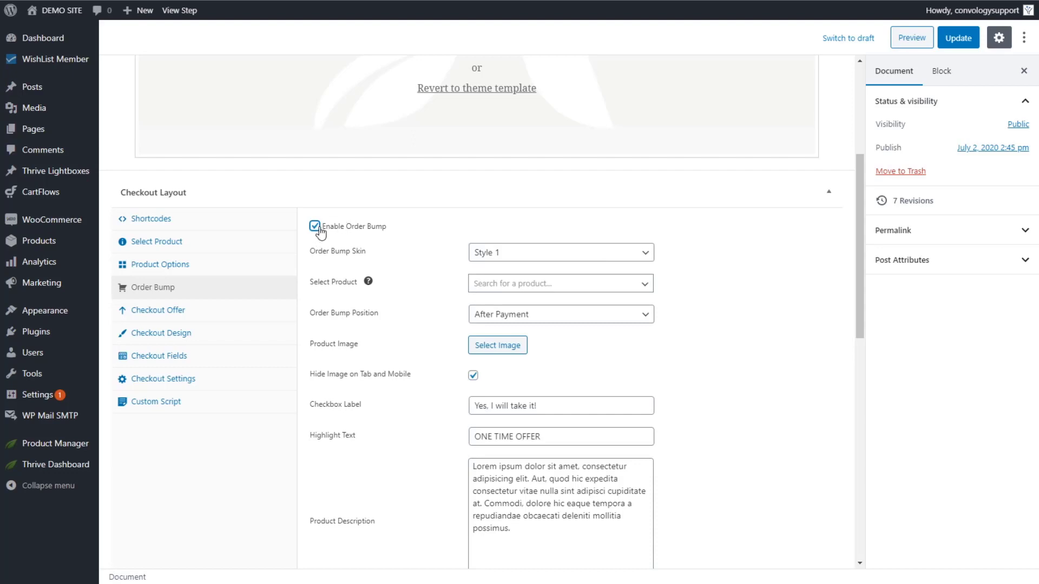
{"action": "left_click", "coordinate": [315, 226]}
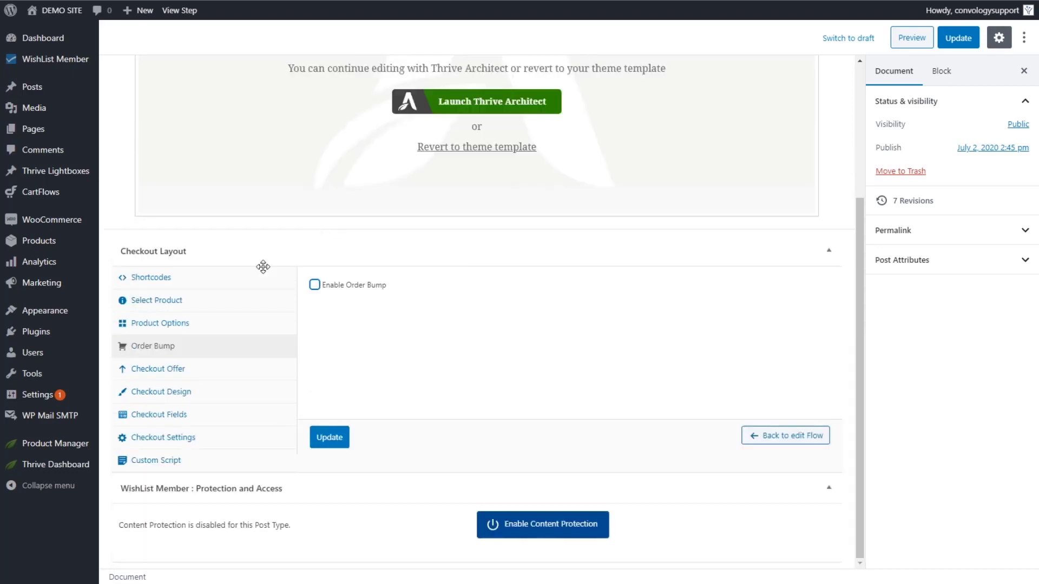
{"action": "left_click", "coordinate": [157, 369]}
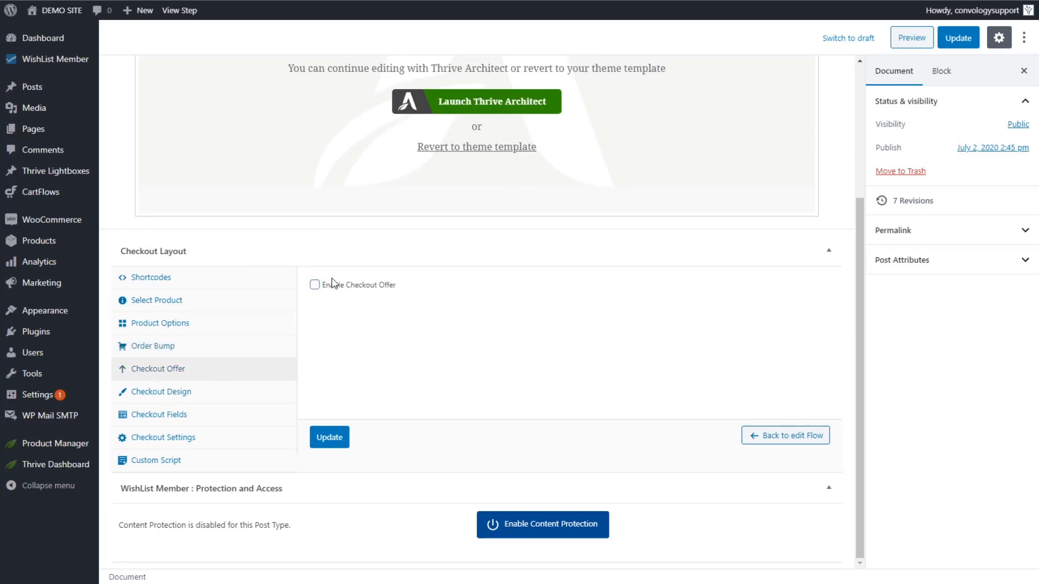
Tick Enable Checkout Offer, then view the Two Column Checkout Design settings.
{"action": "left_click", "coordinate": [314, 285]}
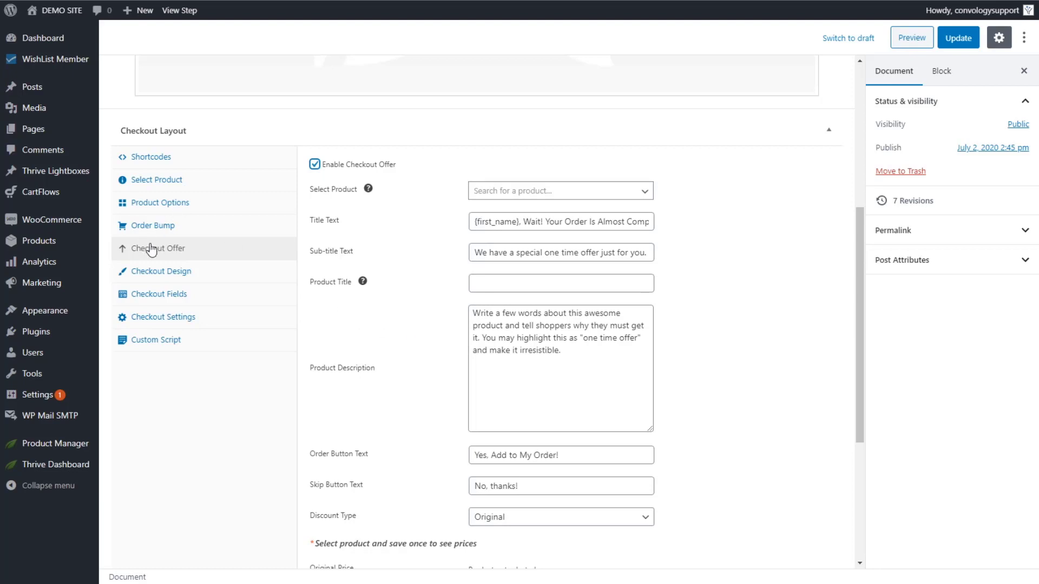
{"action": "left_click", "coordinate": [161, 271]}
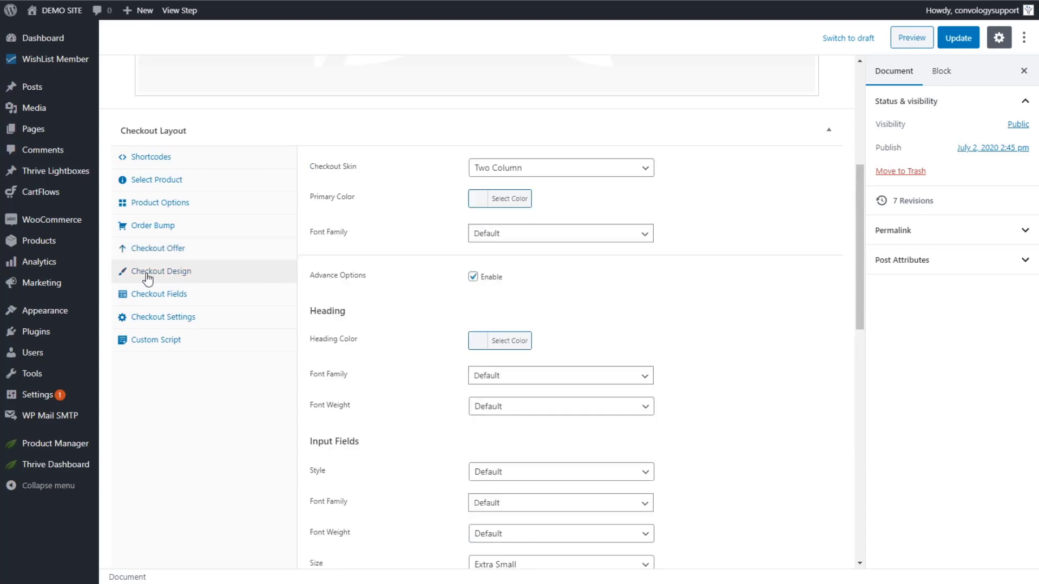
{"action": "mouse_move", "coordinate": [614, 224]}
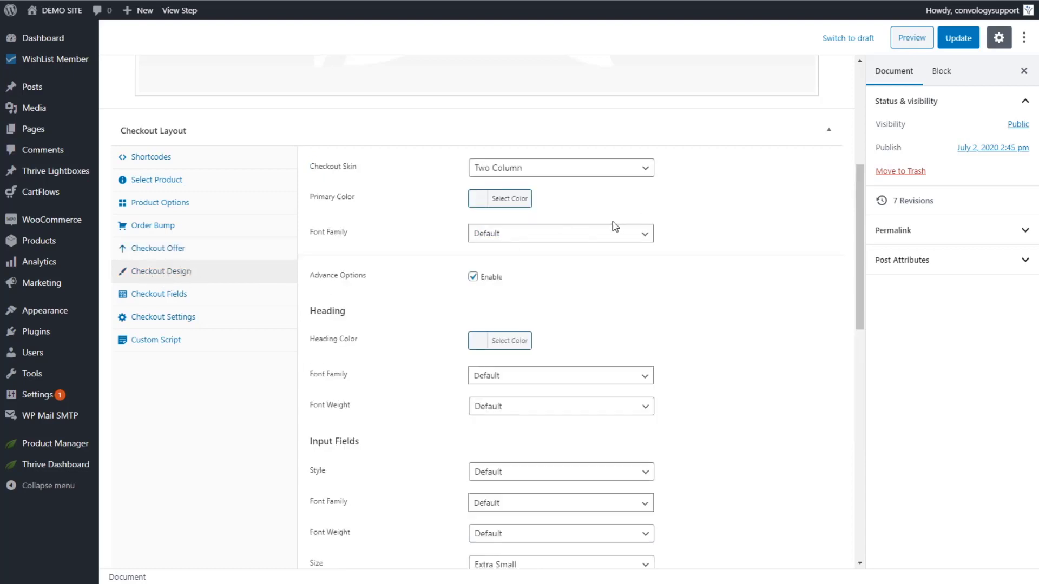
{"action": "mouse_move", "coordinate": [595, 136]}
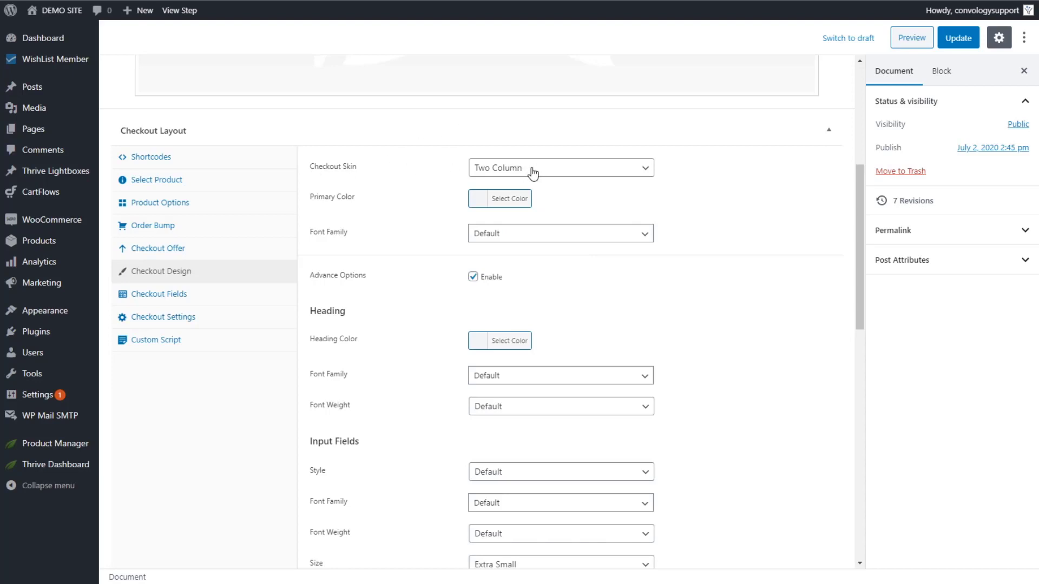
Review the Two Column design options unchanged, then view the Checkout Fields settings.
{"action": "scroll", "scroll_direction": "down", "scroll_amount": 3}
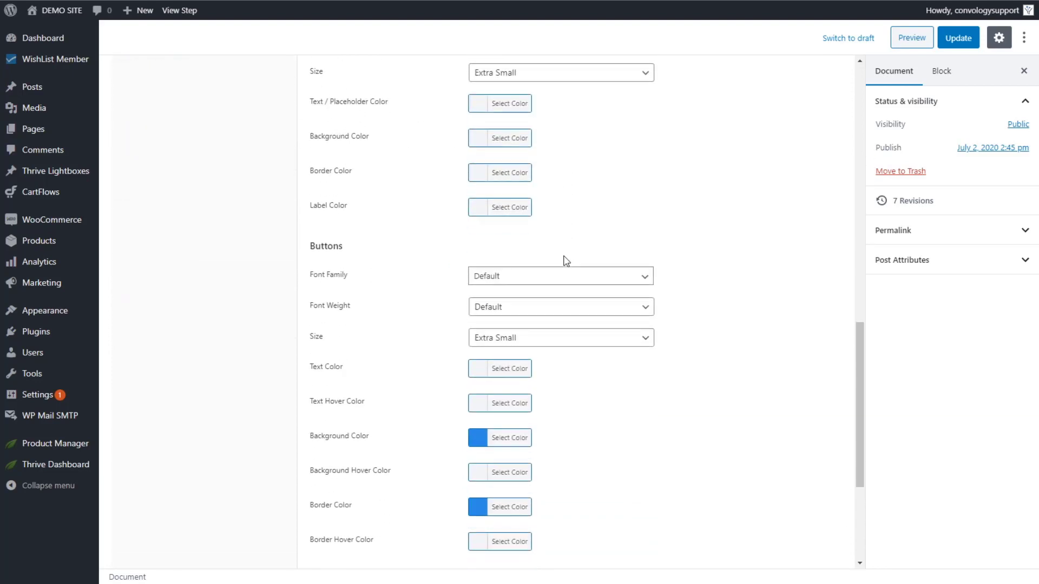
{"action": "scroll", "scroll_direction": "down", "scroll_amount": 3}
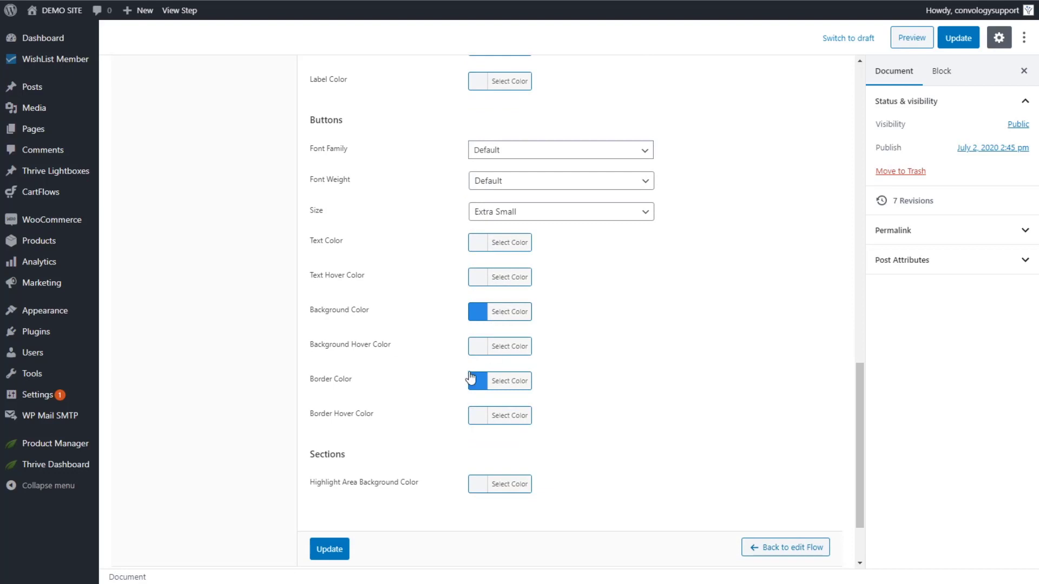
{"action": "left_click", "coordinate": [476, 381]}
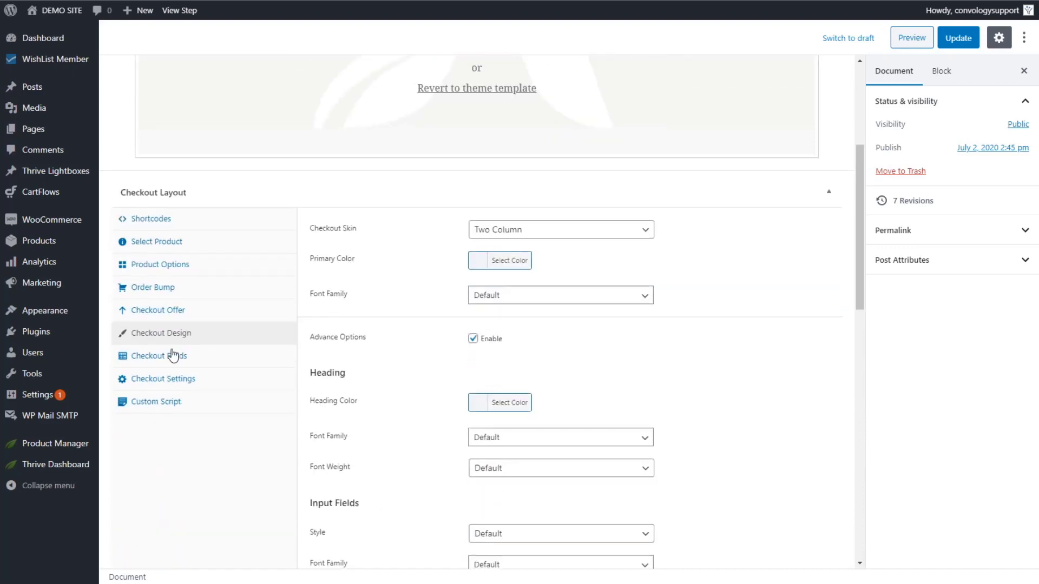
{"action": "left_click", "coordinate": [159, 356]}
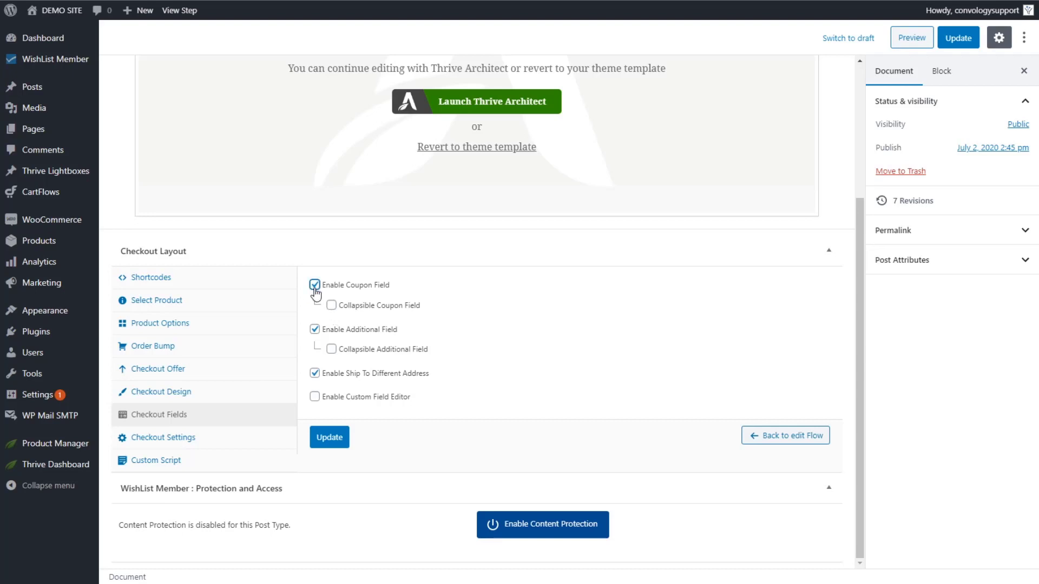
Disable the coupon, additional and ship-to-different-address fields and save the checkout step.
{"action": "left_click", "coordinate": [314, 285]}
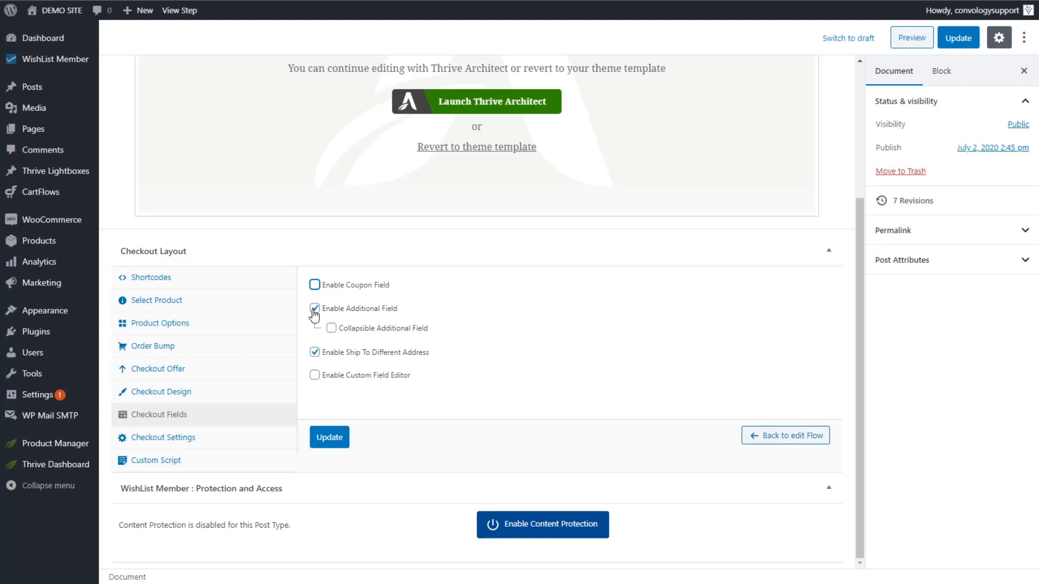
{"action": "left_click", "coordinate": [315, 308]}
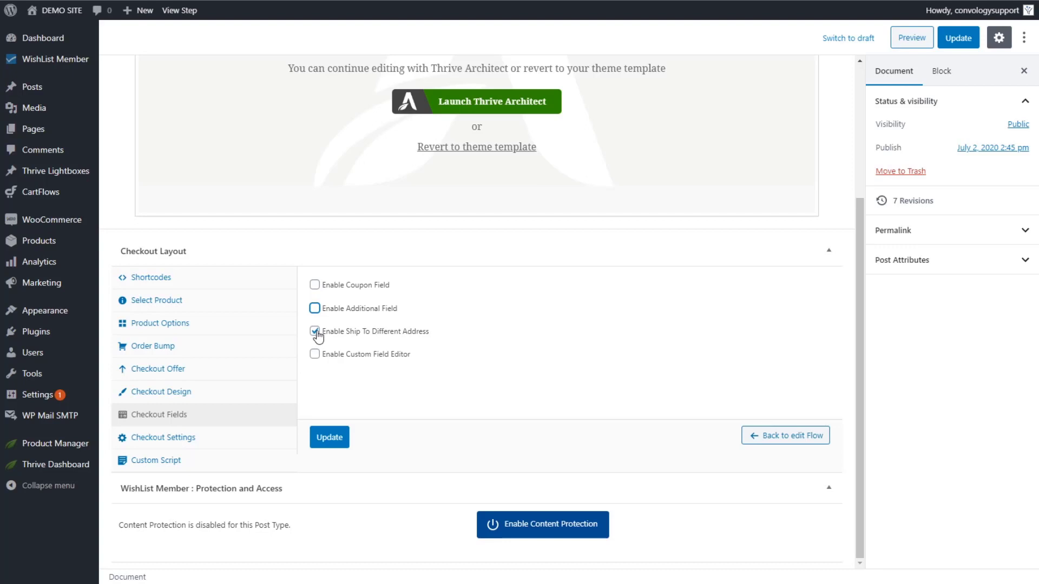
{"action": "left_click", "coordinate": [314, 332]}
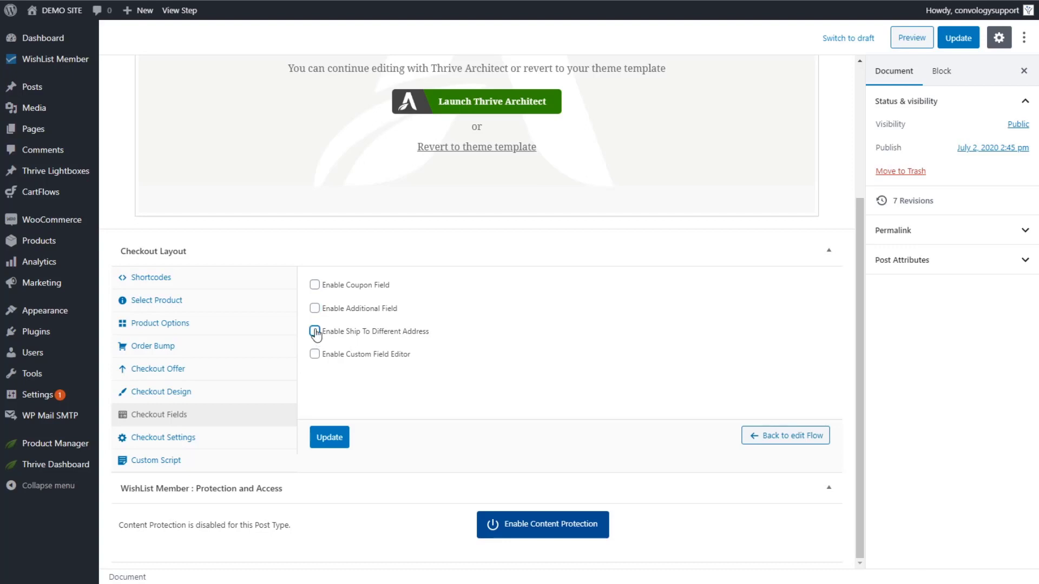
{"action": "left_click", "coordinate": [329, 437]}
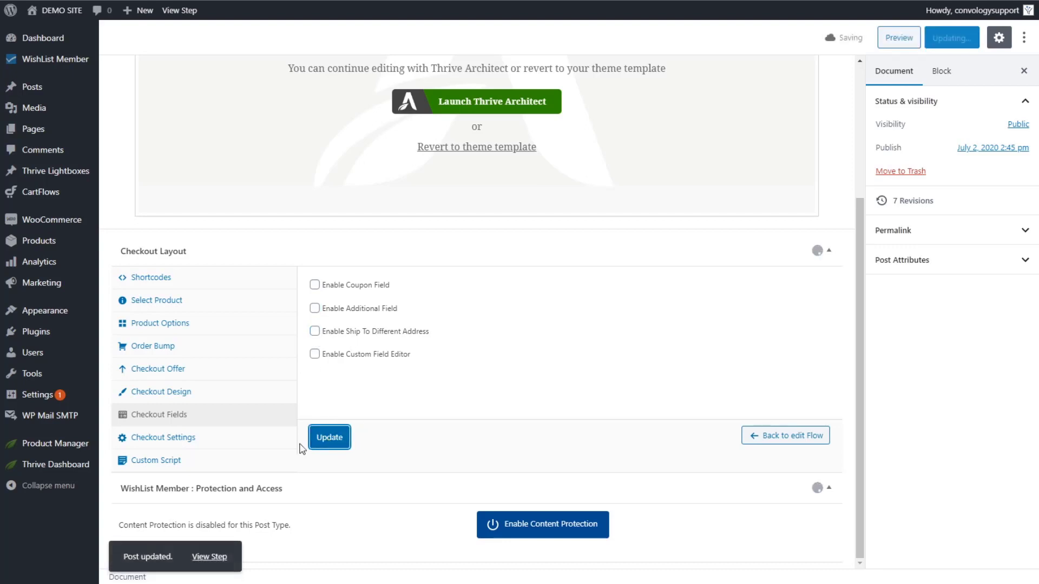
{"action": "left_click", "coordinate": [162, 438]}
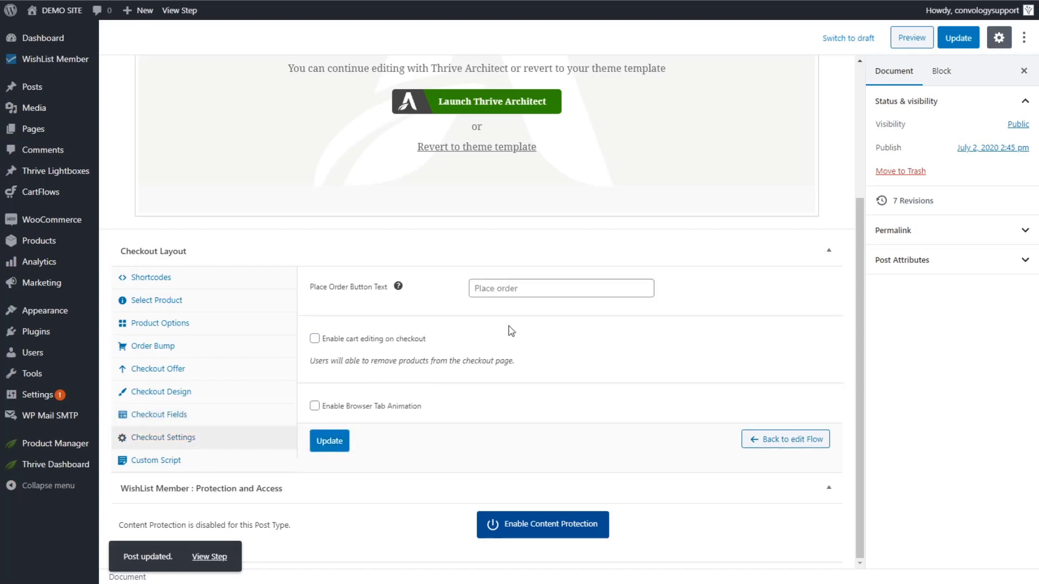
{"action": "mouse_move", "coordinate": [524, 312]}
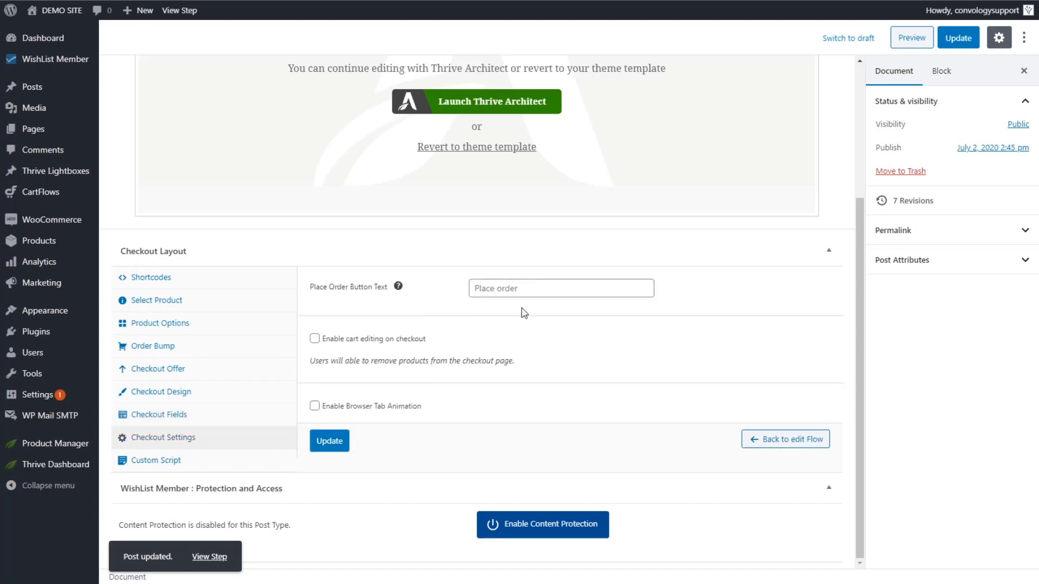
{"action": "mouse_move", "coordinate": [398, 356]}
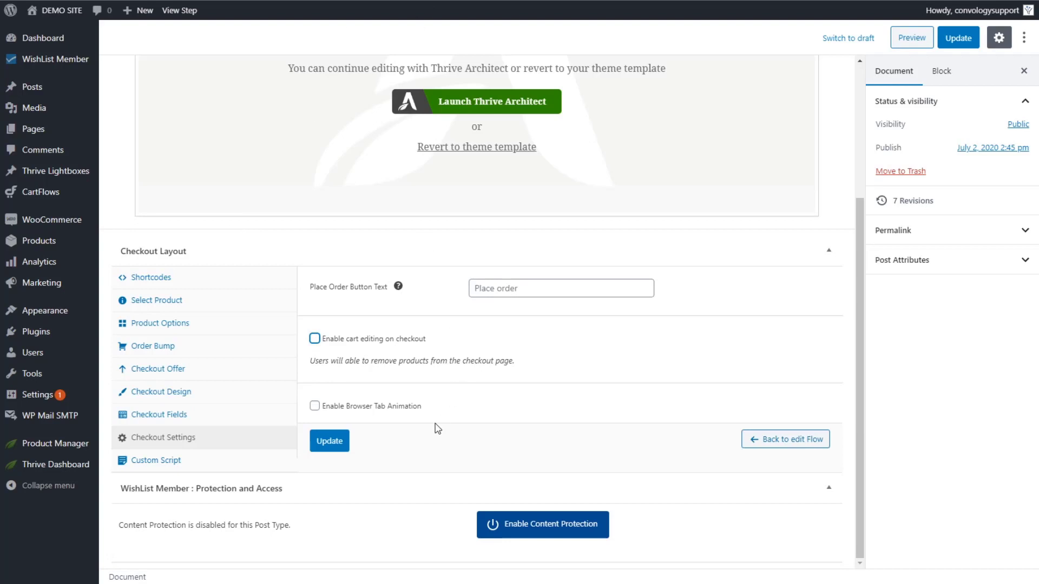
Check the empty Custom Script settings and update the Checkout (Test Product) step.
{"action": "left_click", "coordinate": [155, 461]}
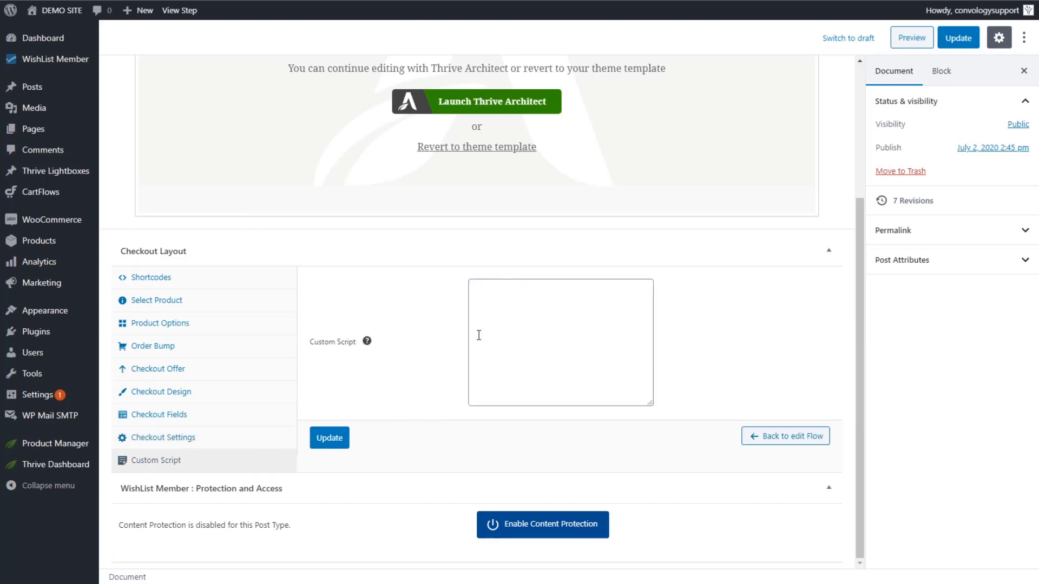
{"action": "mouse_move", "coordinate": [189, 277]}
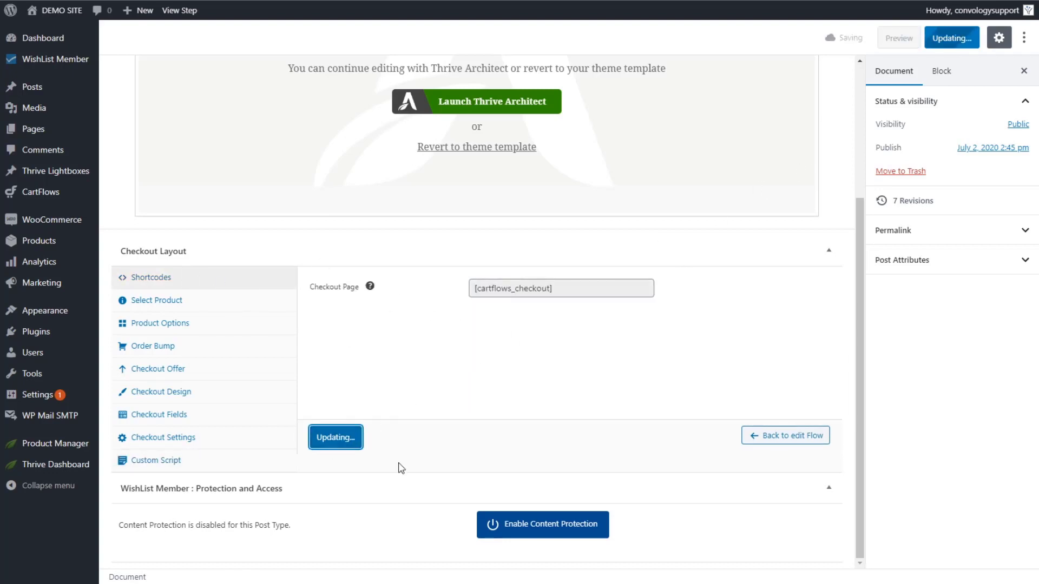
{"action": "left_click", "coordinate": [335, 437]}
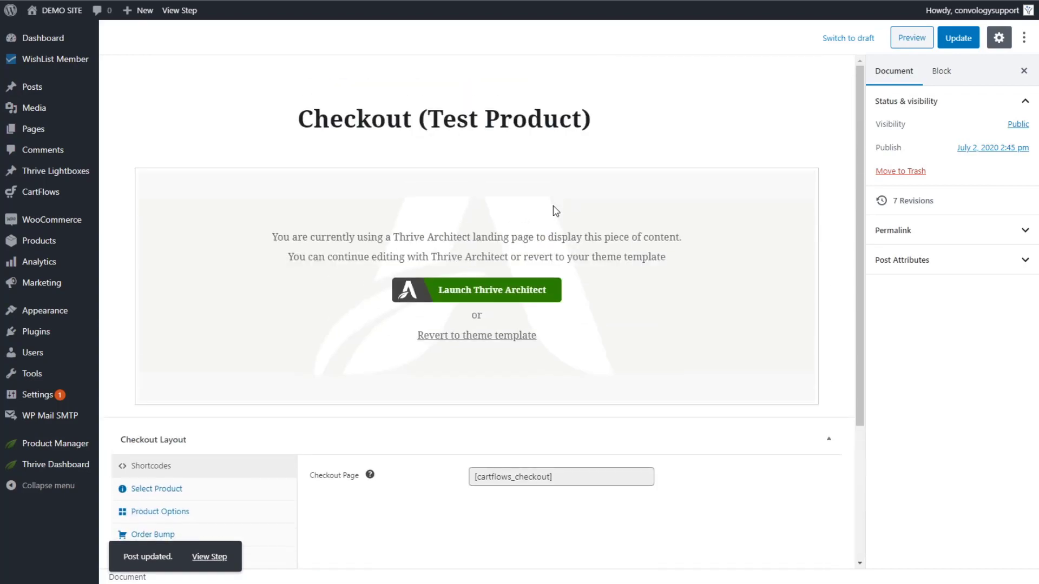
Save the checkout page as template 'Test Product Checkout' and apply the blank template.
{"action": "left_click", "coordinate": [476, 290]}
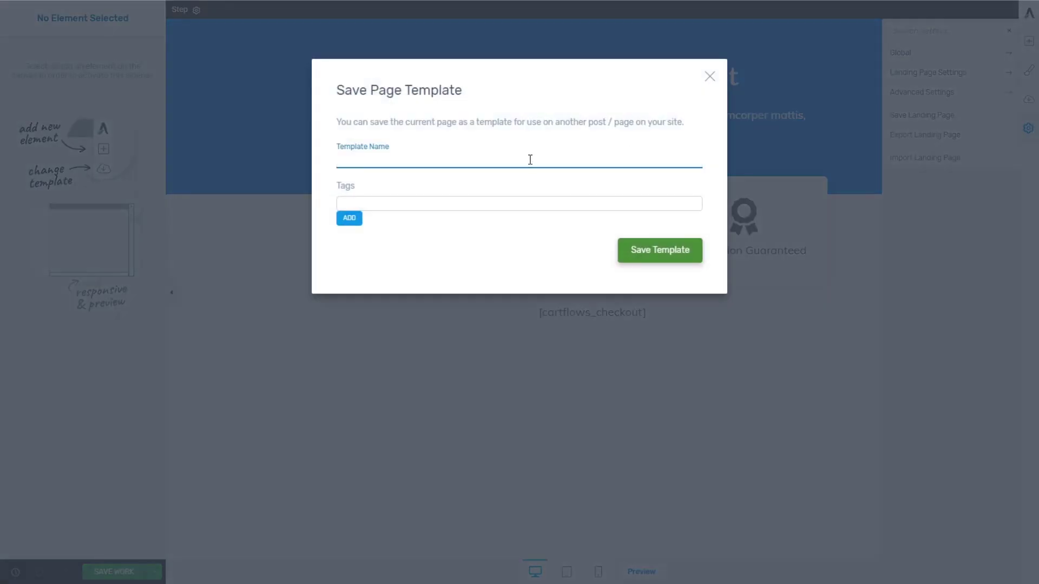
{"action": "type", "text": "Test PRoduct Checkou"}
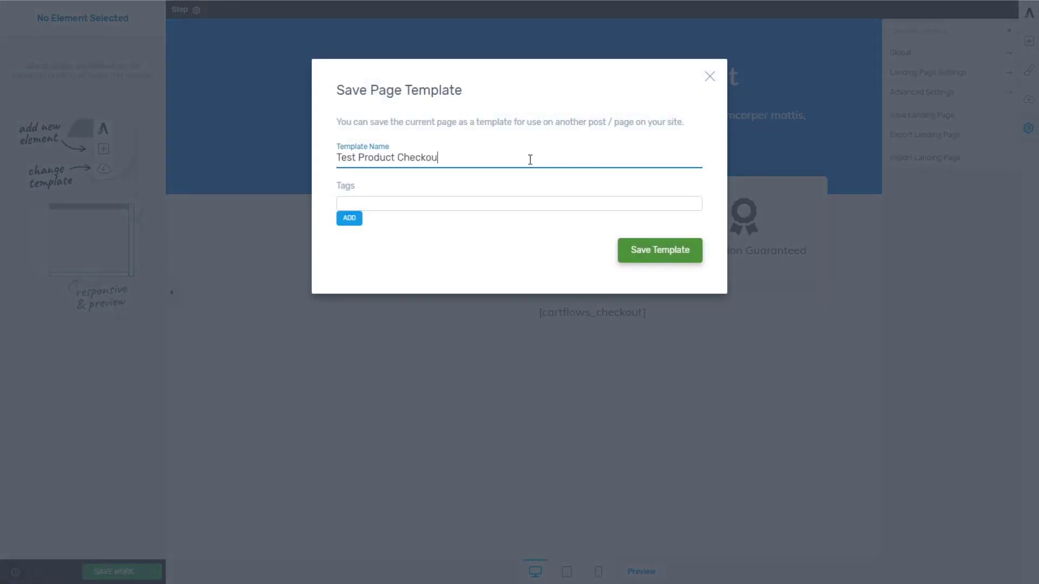
{"action": "left_click", "coordinate": [660, 250]}
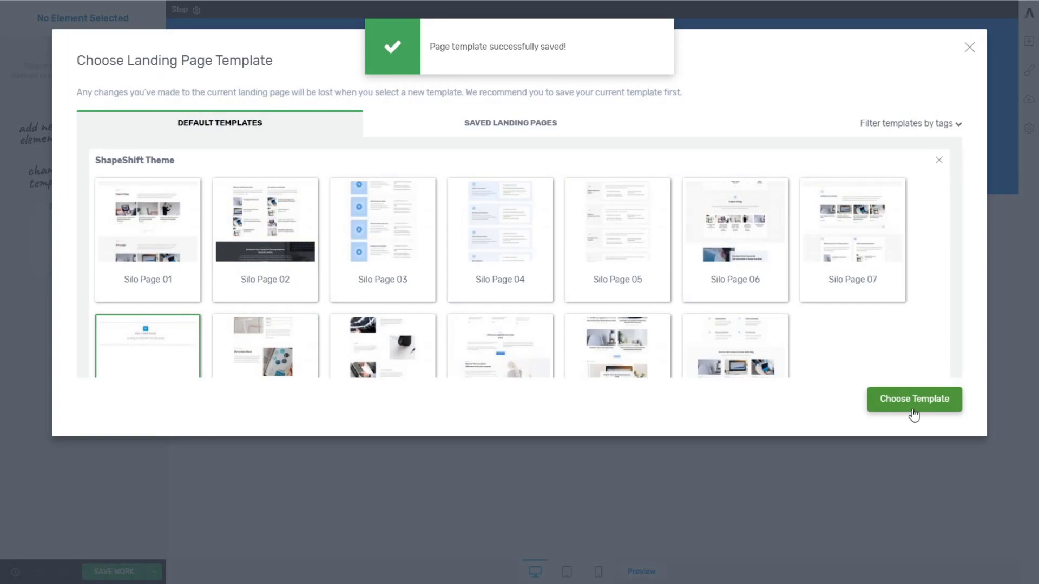
{"action": "left_click", "coordinate": [914, 399]}
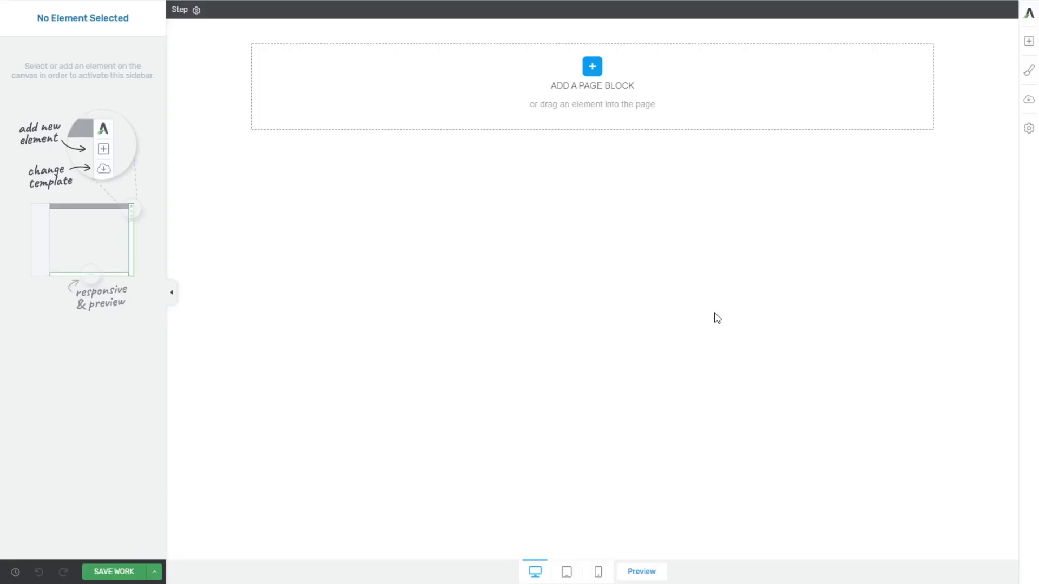
{"action": "mouse_move", "coordinate": [661, 258]}
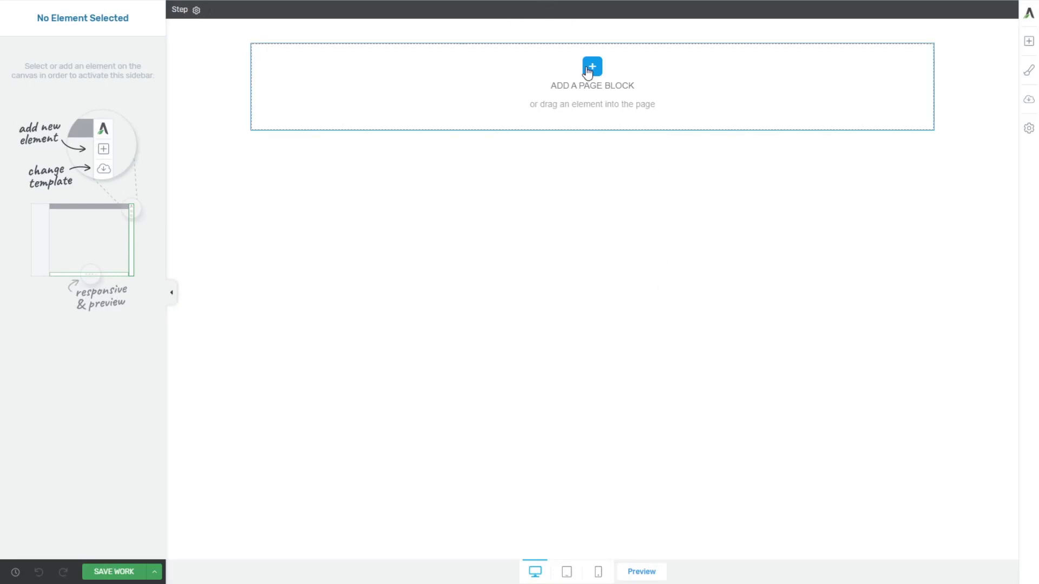
Add a background section containing a text element with [cartflows_checkout] to the blank page.
{"action": "left_click", "coordinate": [591, 66]}
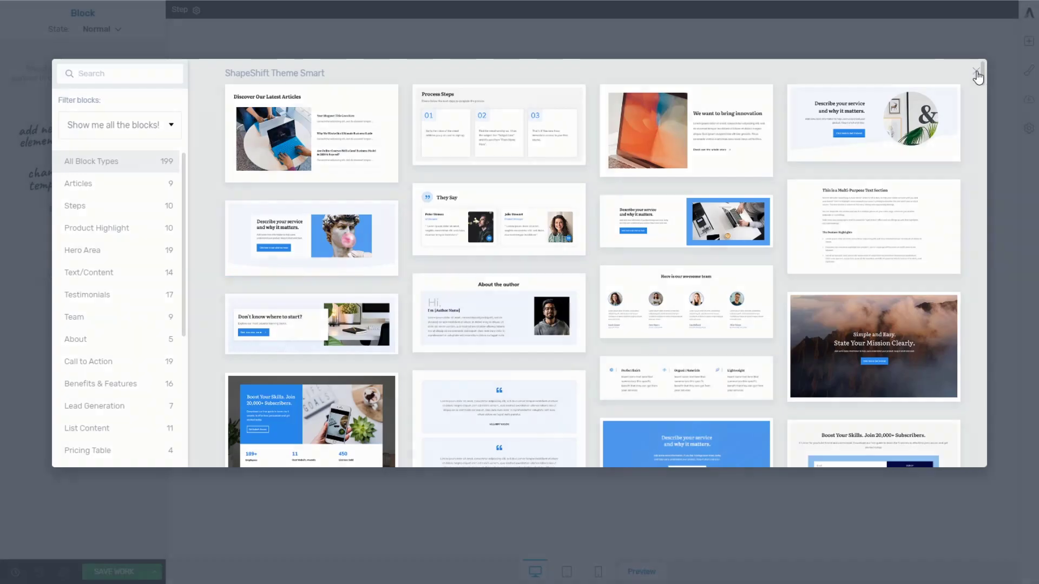
{"action": "left_click", "coordinate": [977, 70]}
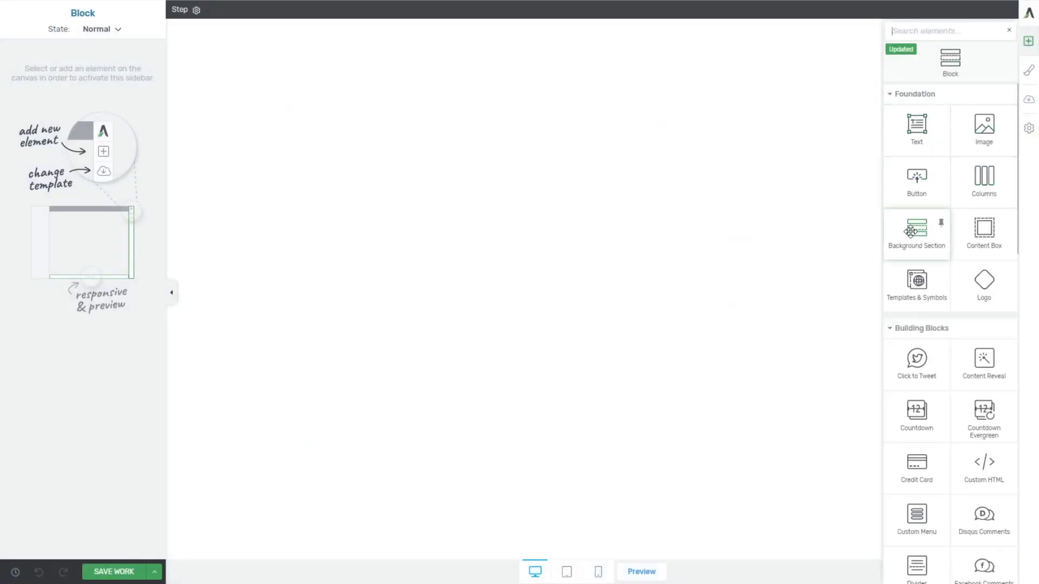
{"action": "left_click", "coordinate": [916, 233]}
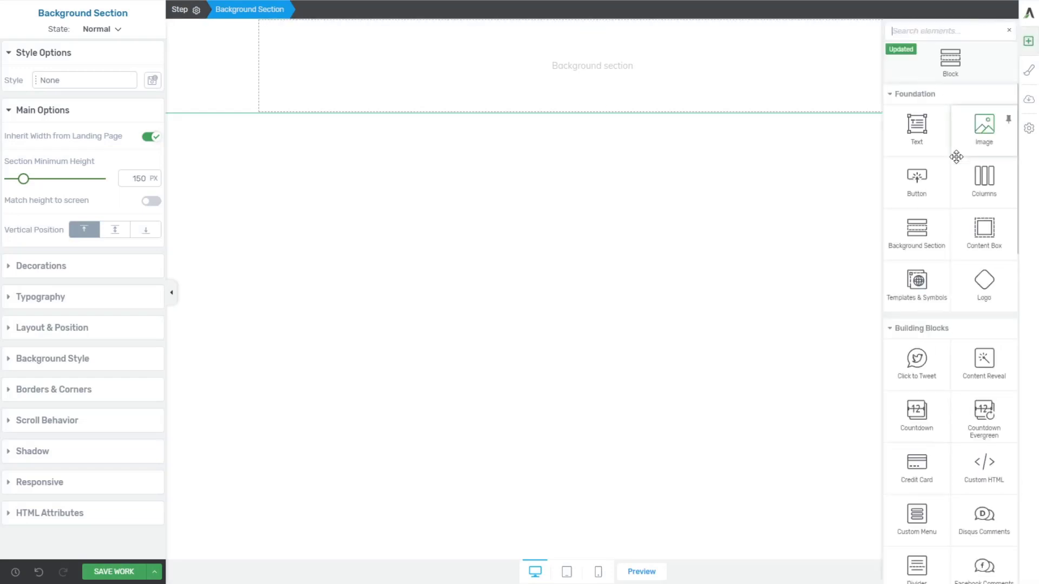
{"action": "left_click", "coordinate": [916, 124]}
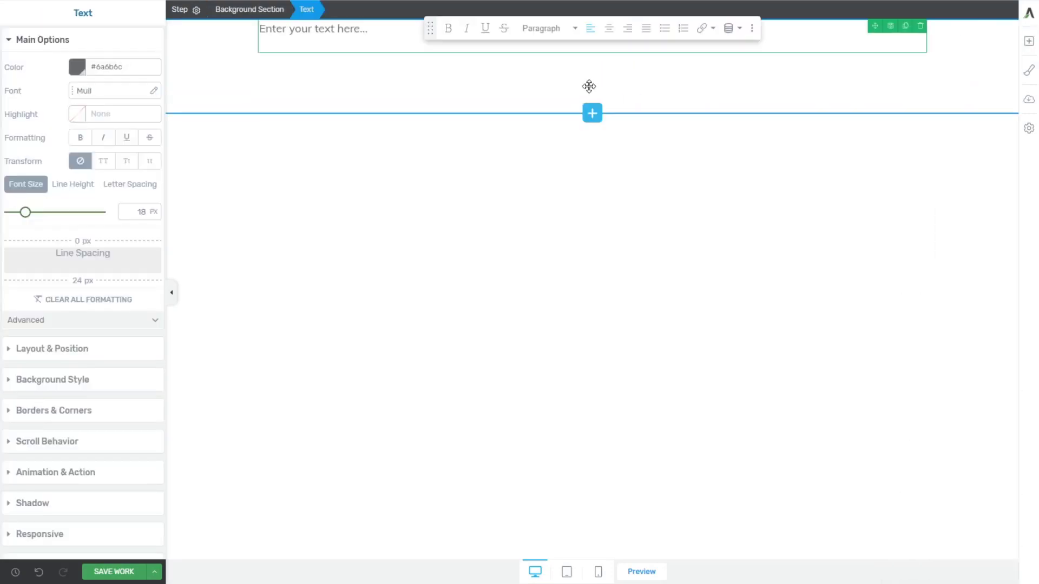
{"action": "type", "text": "[cartflows_checkout]"}
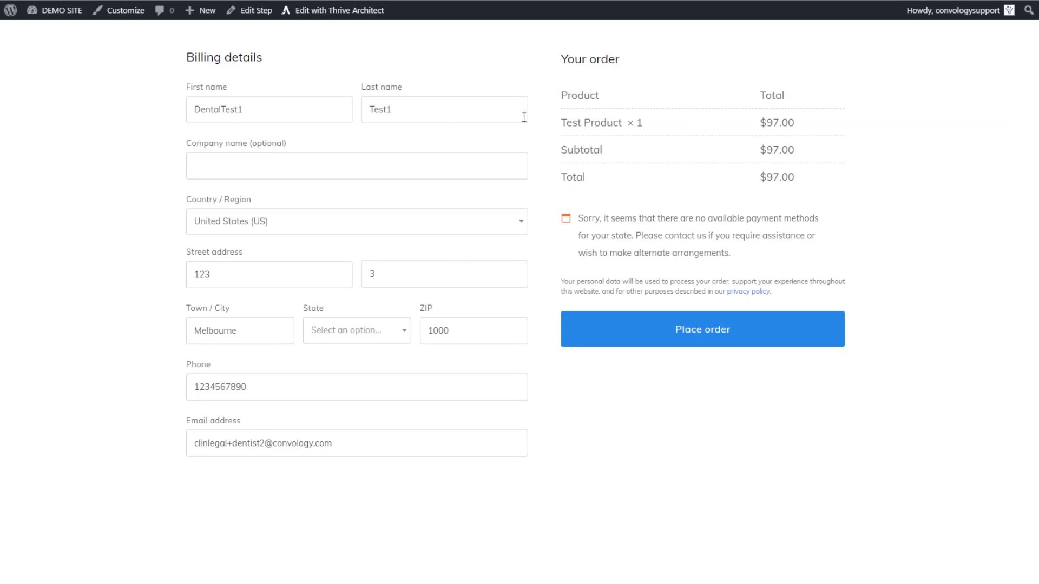
{"action": "mouse_move", "coordinate": [717, 224]}
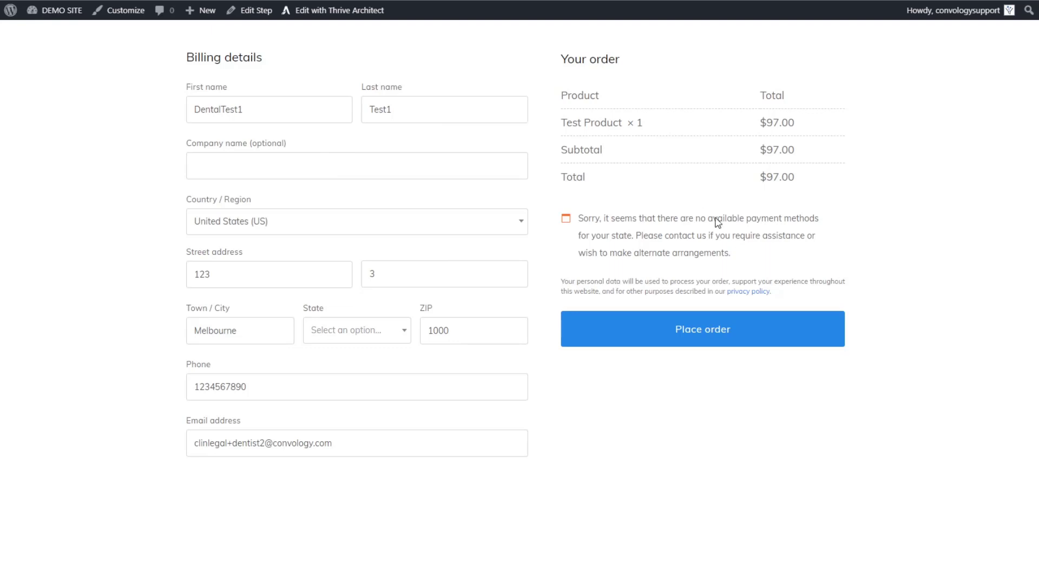
{"action": "mouse_move", "coordinate": [737, 280]}
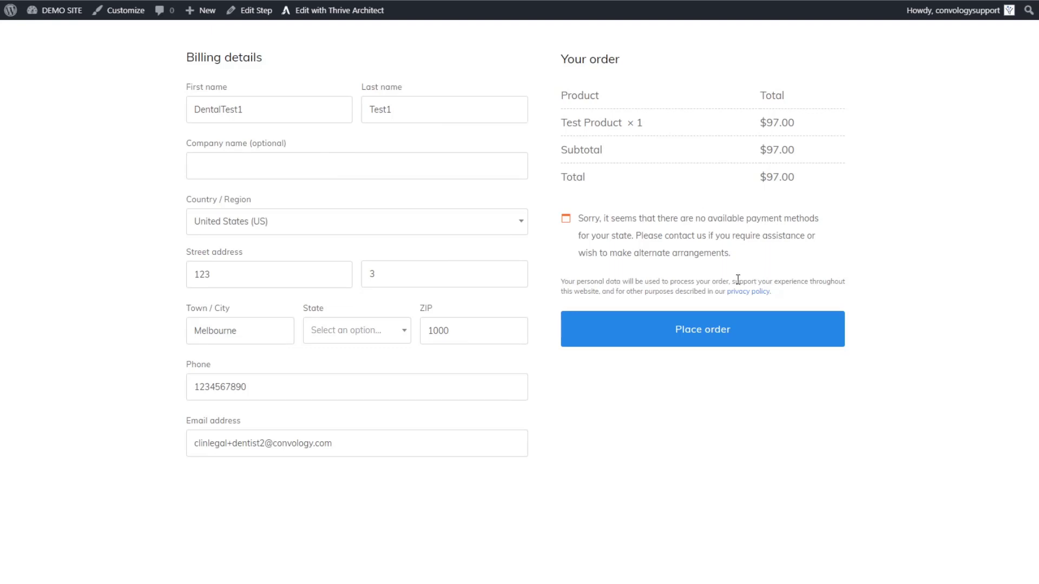
Leave the live checkout preview and return to editing the checkout page.
{"action": "left_click", "coordinate": [342, 11]}
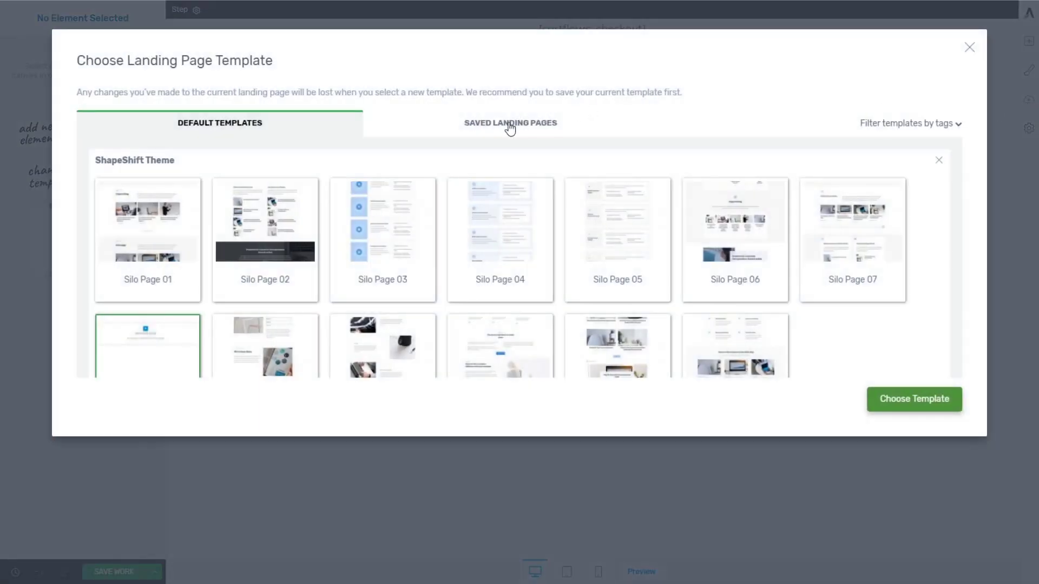
Apply the saved 'Test Product Checkout' template from Saved Landing Pages.
{"action": "left_click", "coordinate": [510, 123]}
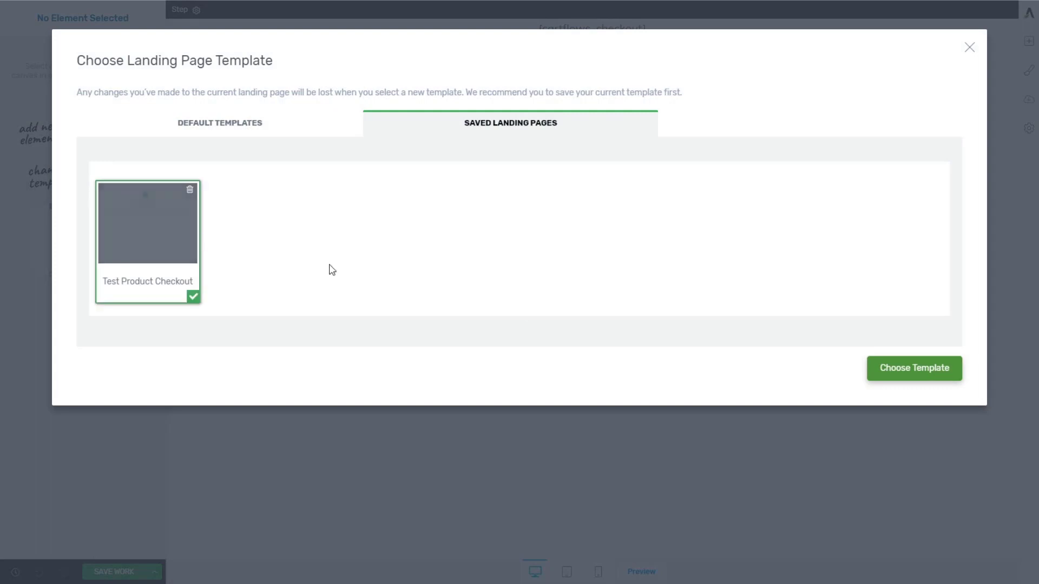
{"action": "left_click", "coordinate": [914, 368]}
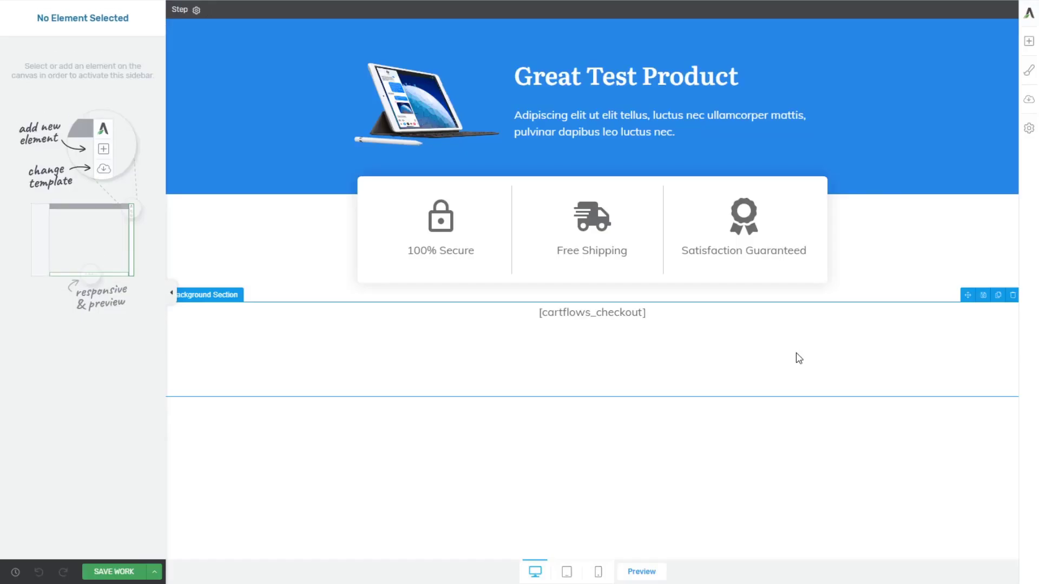
{"action": "mouse_move", "coordinate": [796, 354]}
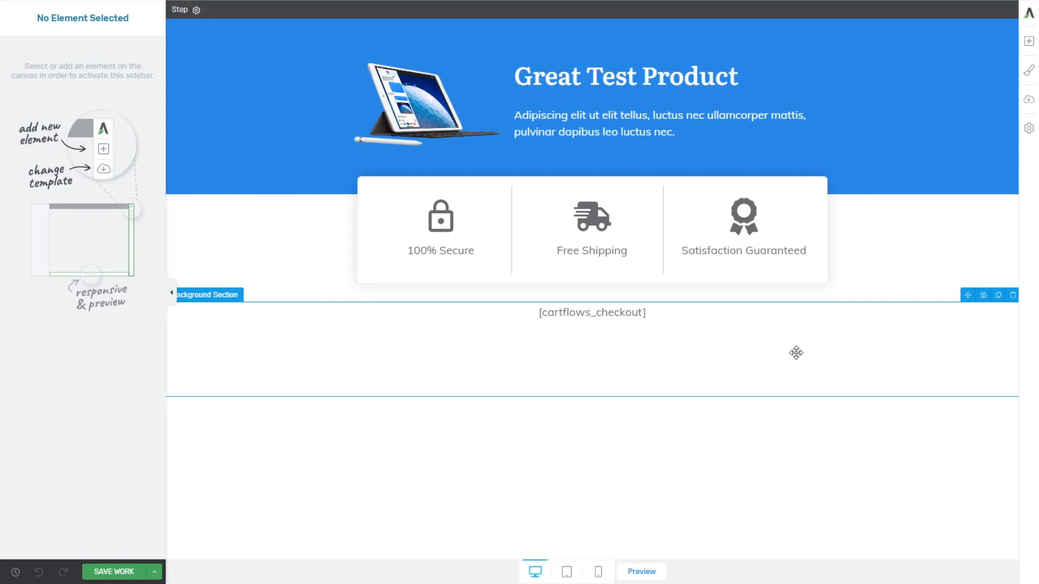
{"action": "left_click", "coordinate": [1027, 39]}
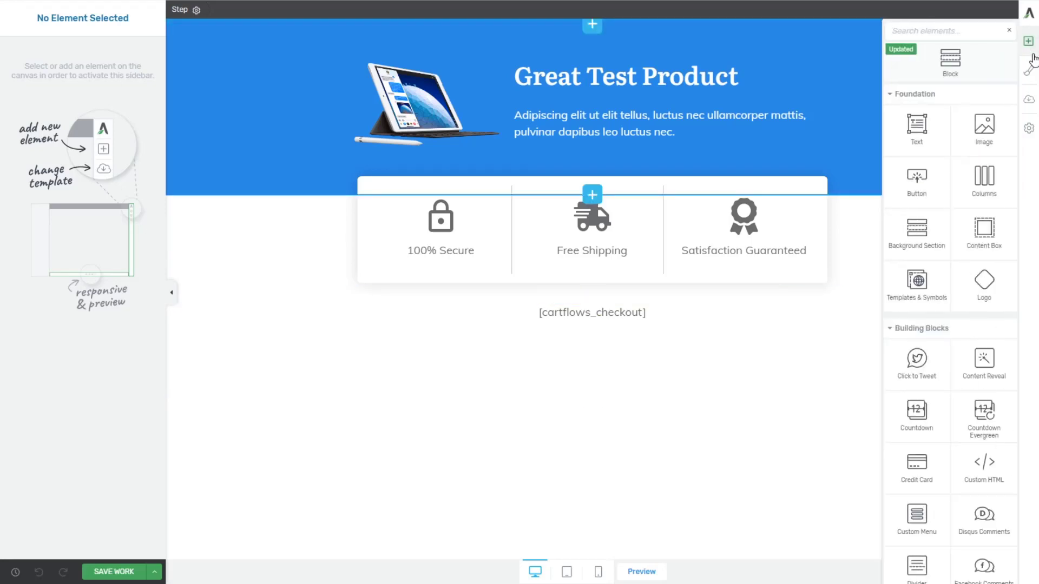
{"action": "mouse_move", "coordinate": [984, 131]}
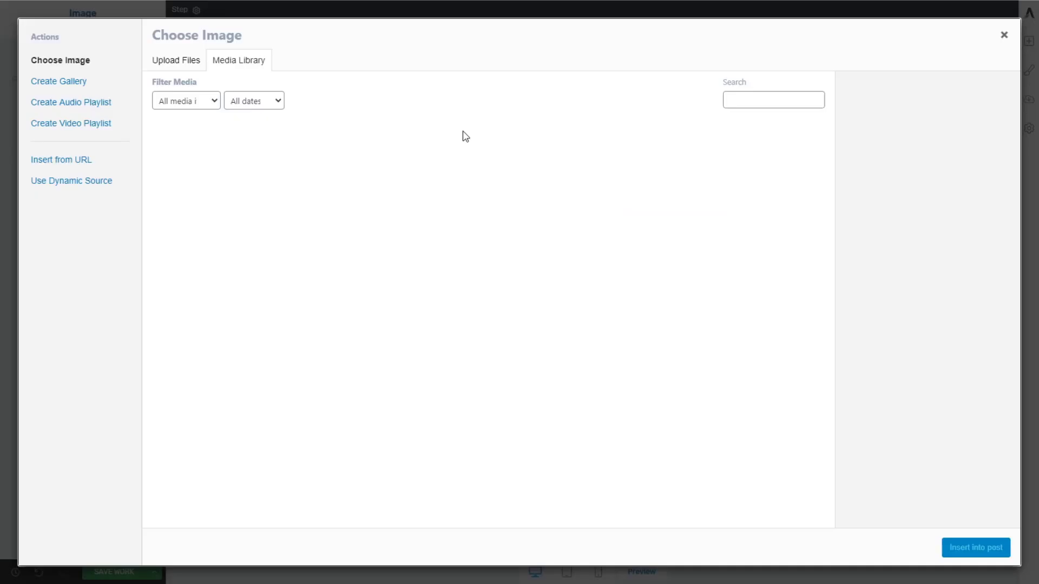
Insert the iPad mini photo into the hero and select the checkout shortcode section.
{"action": "left_click", "coordinate": [489, 170]}
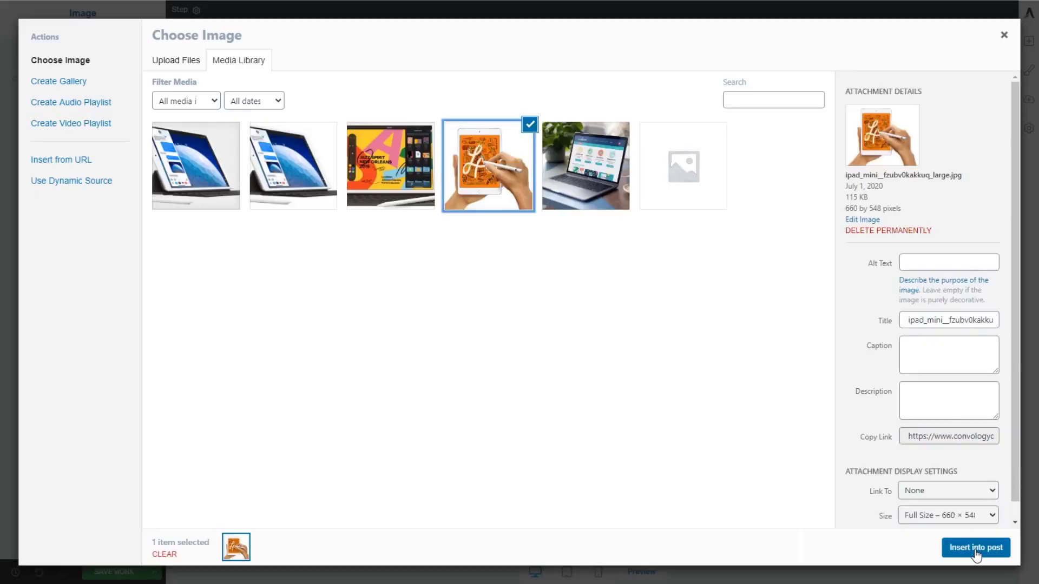
{"action": "left_click", "coordinate": [975, 548]}
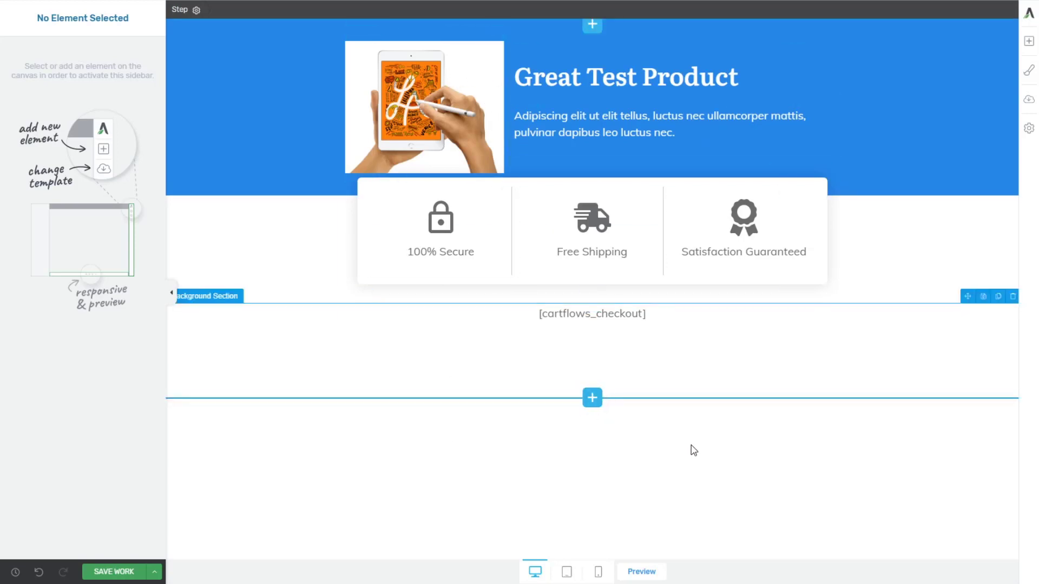
{"action": "double_click", "coordinate": [684, 78]}
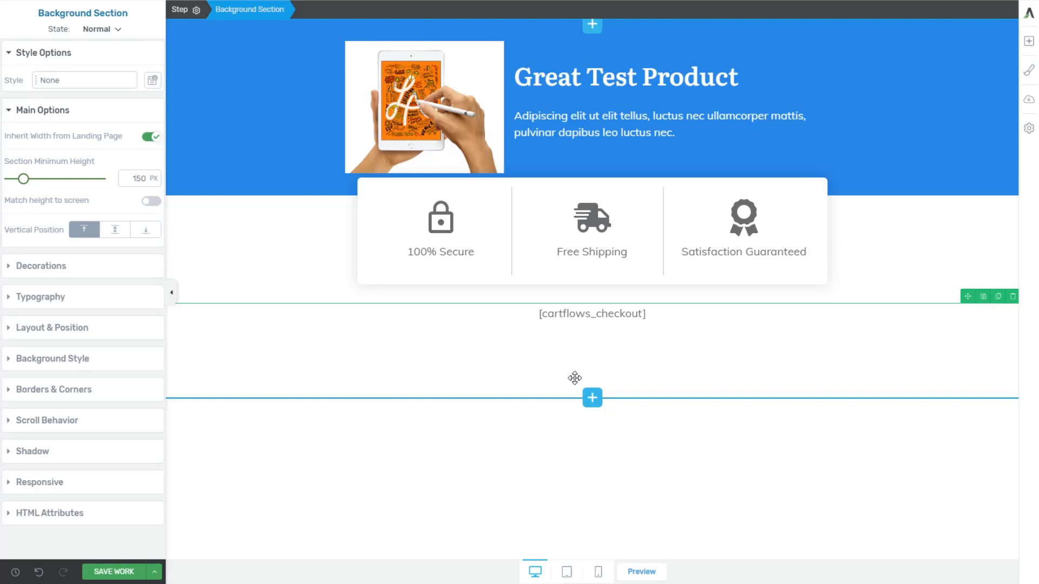
{"action": "left_click", "coordinate": [641, 572]}
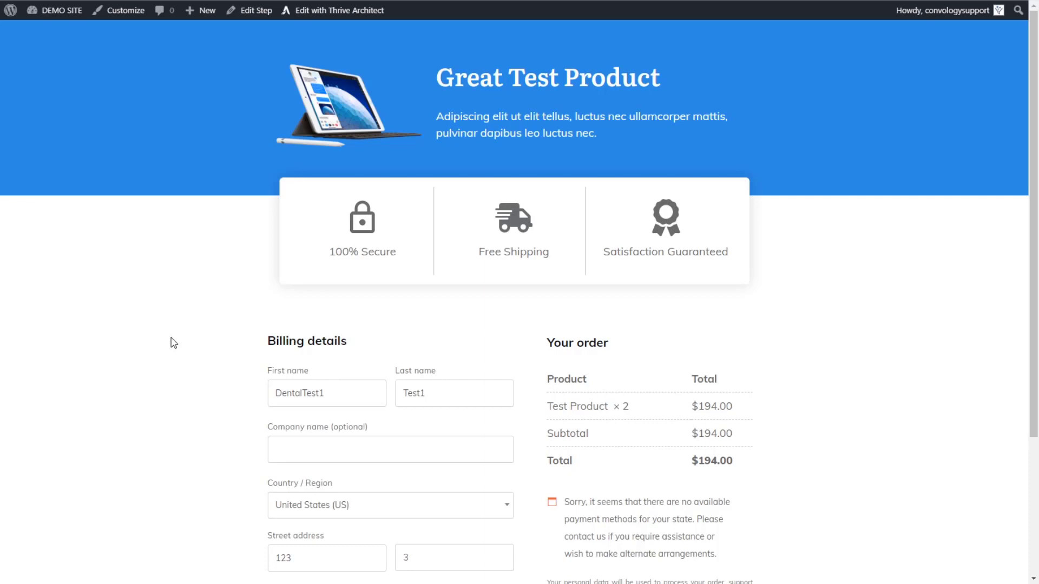
{"action": "mouse_move", "coordinate": [410, 264]}
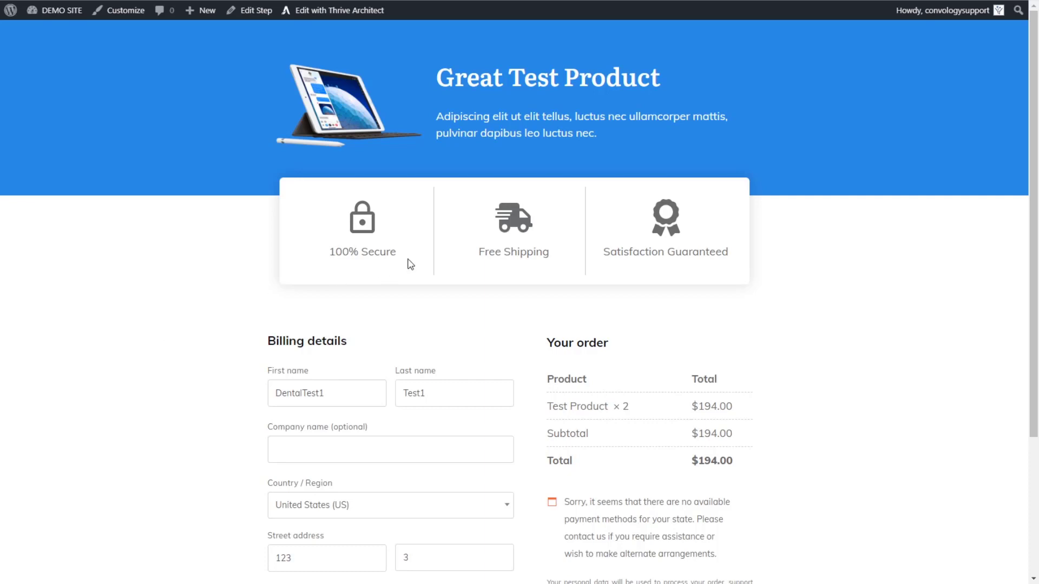
{"action": "mouse_move", "coordinate": [407, 381]}
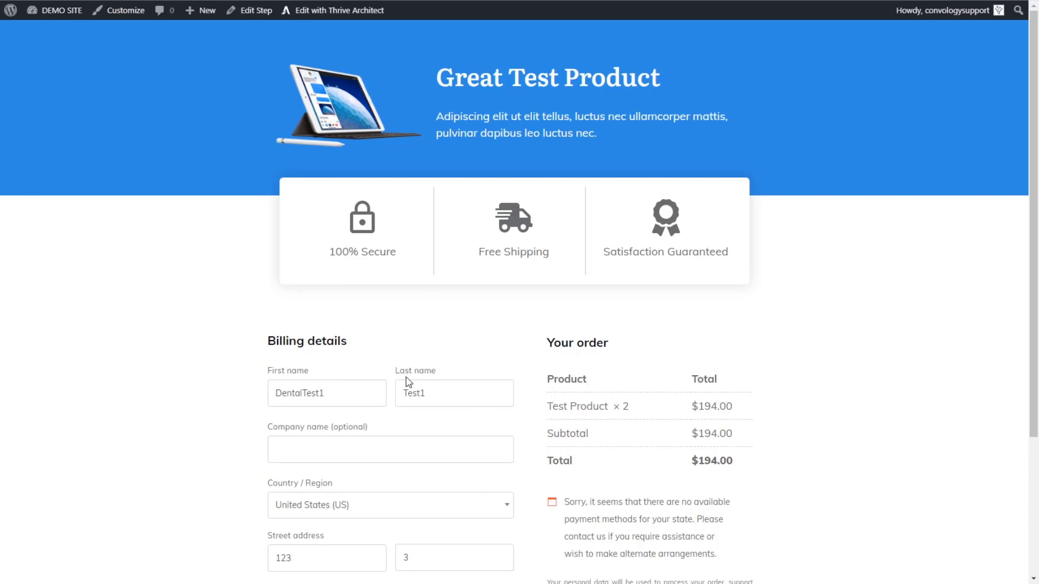